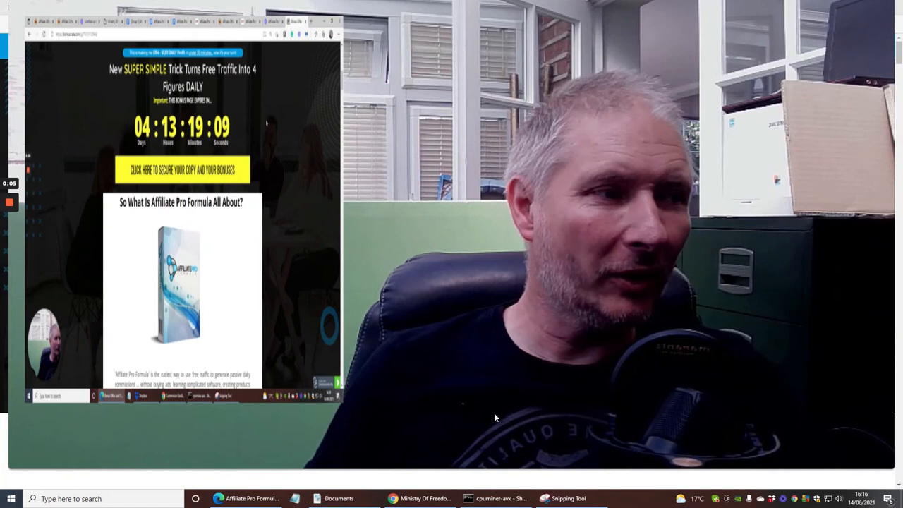
Scroll the review bonus page past prices and upsells to the bonus images and tutorial.
{"action": "scroll", "scroll_direction": "down", "scroll_amount": 3}
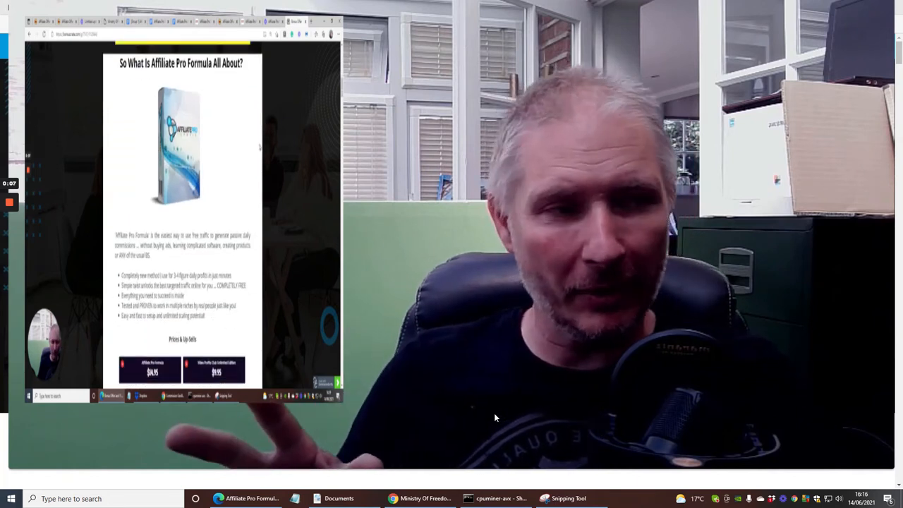
{"action": "scroll", "scroll_direction": "down", "scroll_amount": 3}
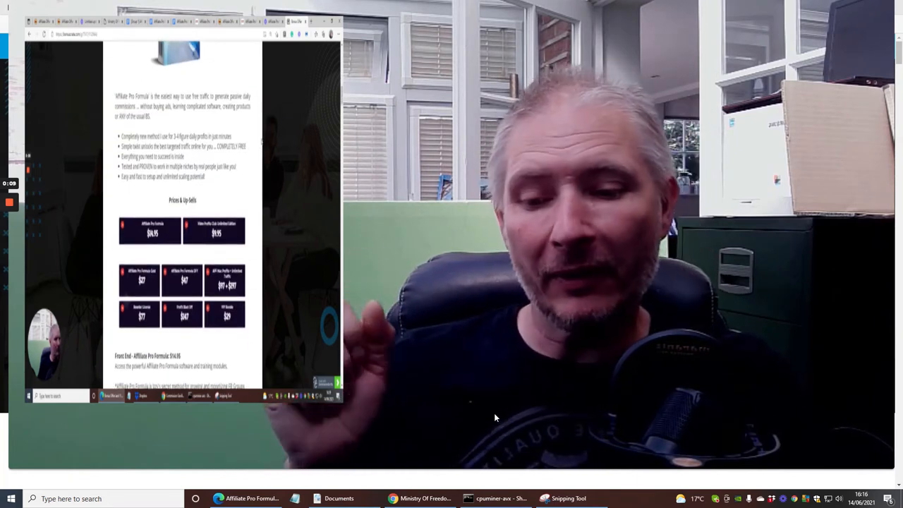
{"action": "scroll", "scroll_direction": "down", "scroll_amount": 3}
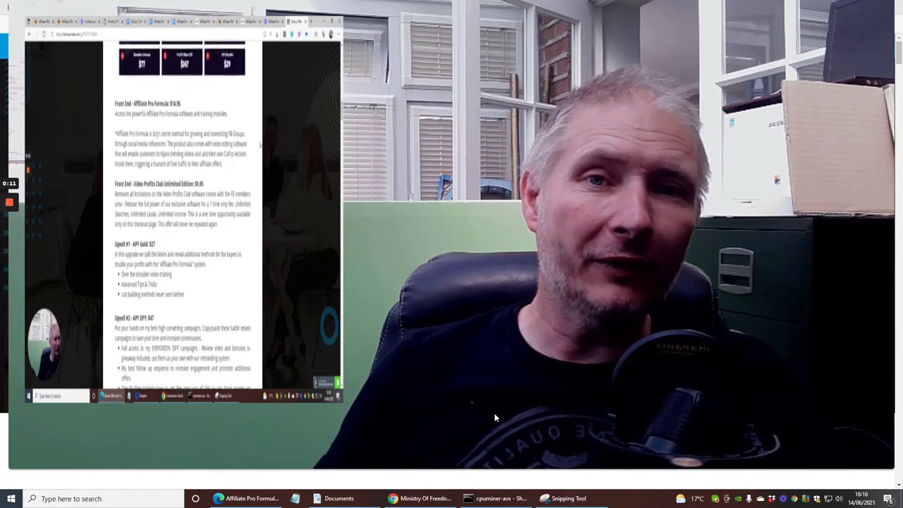
{"action": "scroll", "scroll_direction": "down", "scroll_amount": 3}
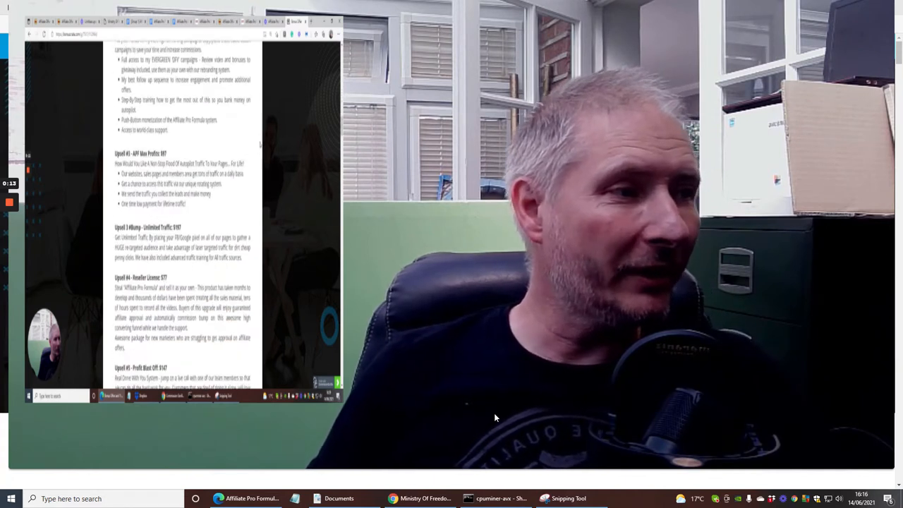
{"action": "scroll", "scroll_direction": "down", "scroll_amount": 3}
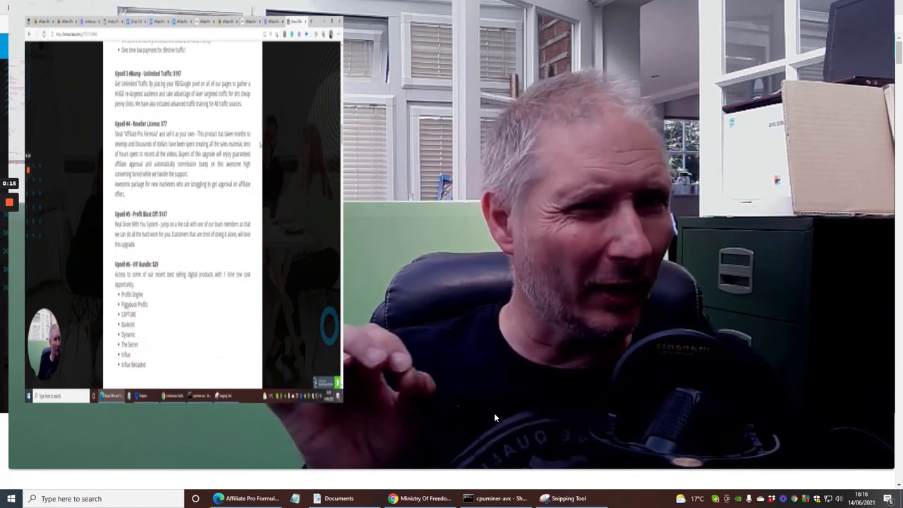
{"action": "scroll", "scroll_direction": "down", "scroll_amount": 3}
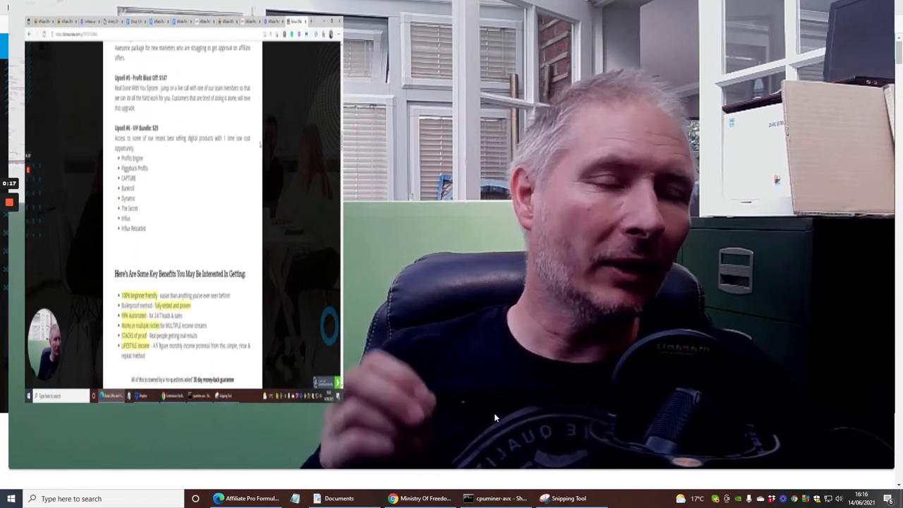
{"action": "scroll", "scroll_direction": "down", "scroll_amount": 3}
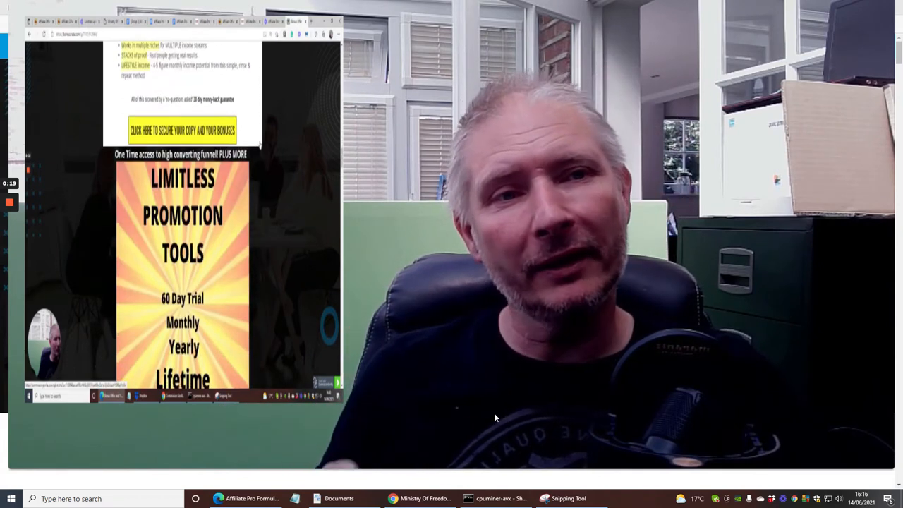
{"action": "scroll", "scroll_direction": "down", "scroll_amount": 3}
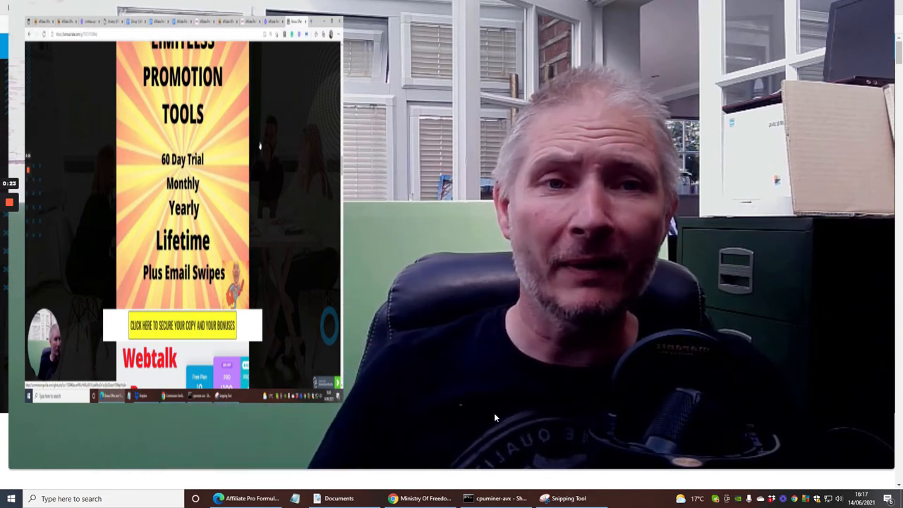
{"action": "scroll", "scroll_direction": "down", "scroll_amount": 3}
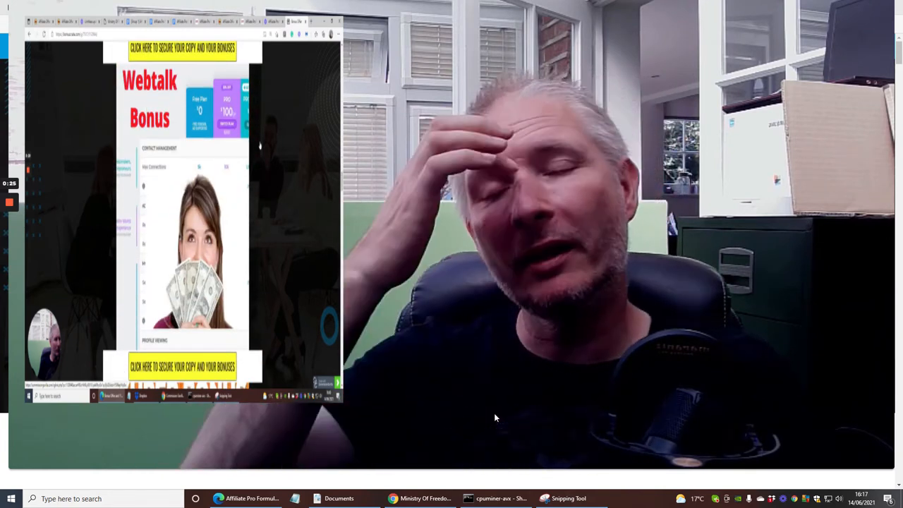
{"action": "scroll", "scroll_direction": "down", "scroll_amount": 3}
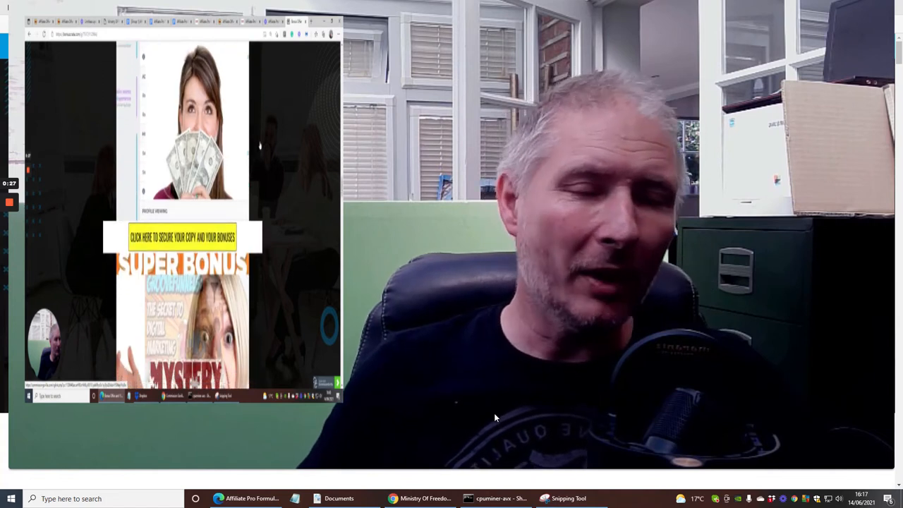
{"action": "scroll", "scroll_direction": "down", "scroll_amount": 3}
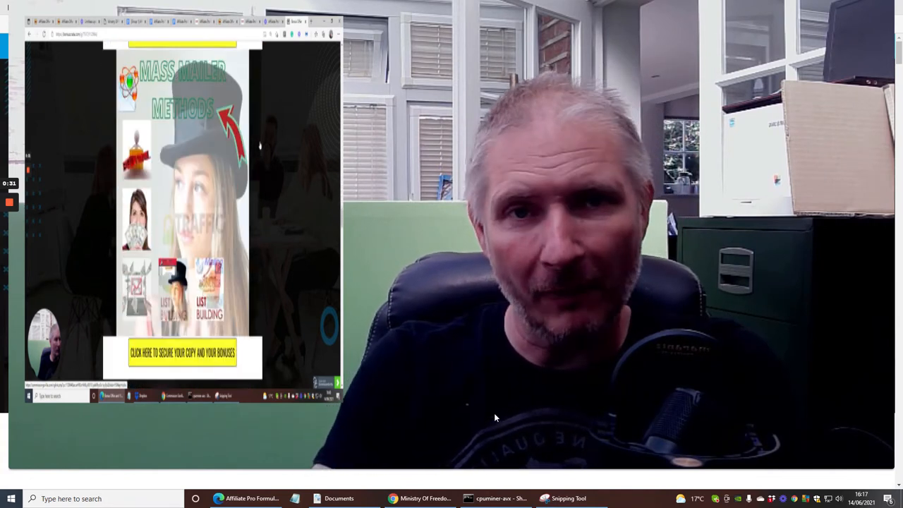
{"action": "scroll", "scroll_direction": "down", "scroll_amount": 3}
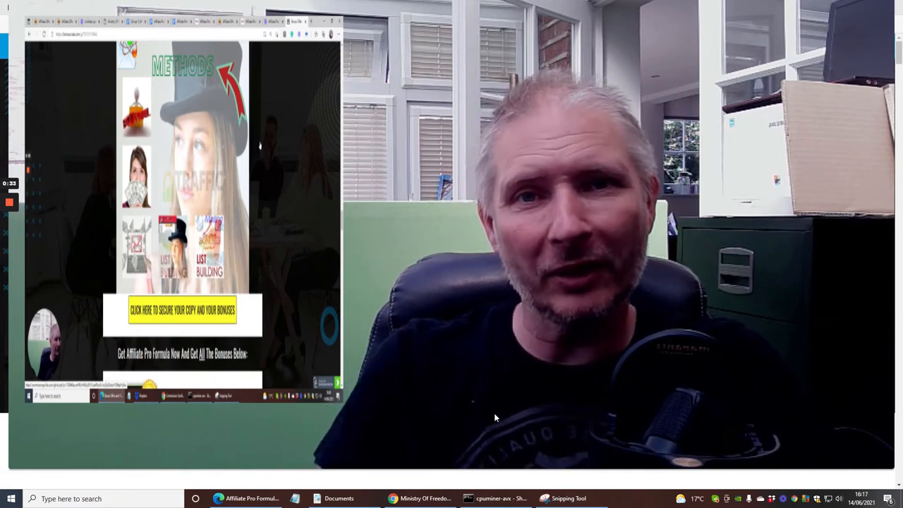
{"action": "scroll", "scroll_direction": "down", "scroll_amount": 3}
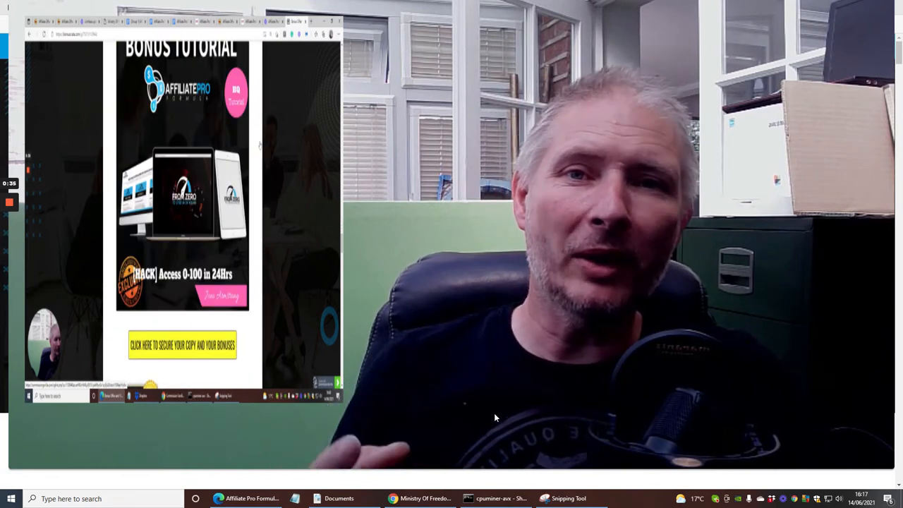
{"action": "scroll", "scroll_direction": "down", "scroll_amount": 3}
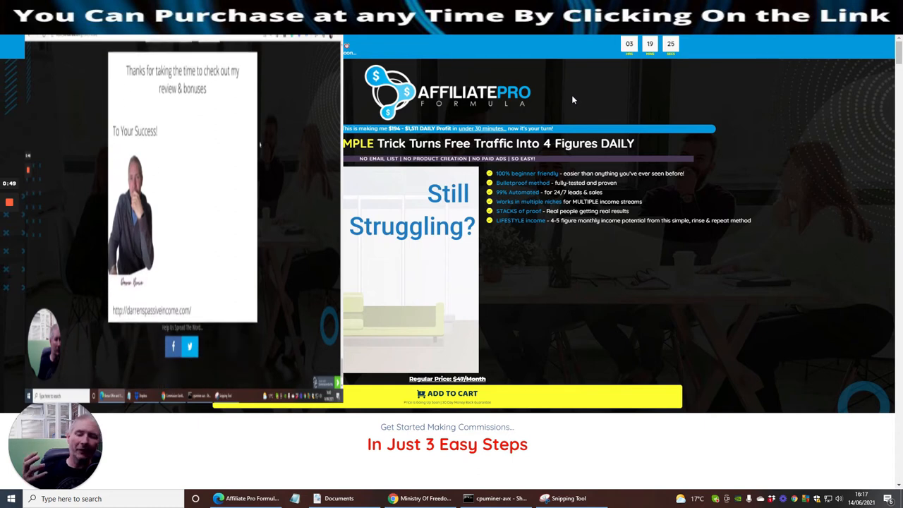
{"action": "mouse_move", "coordinate": [462, 168]}
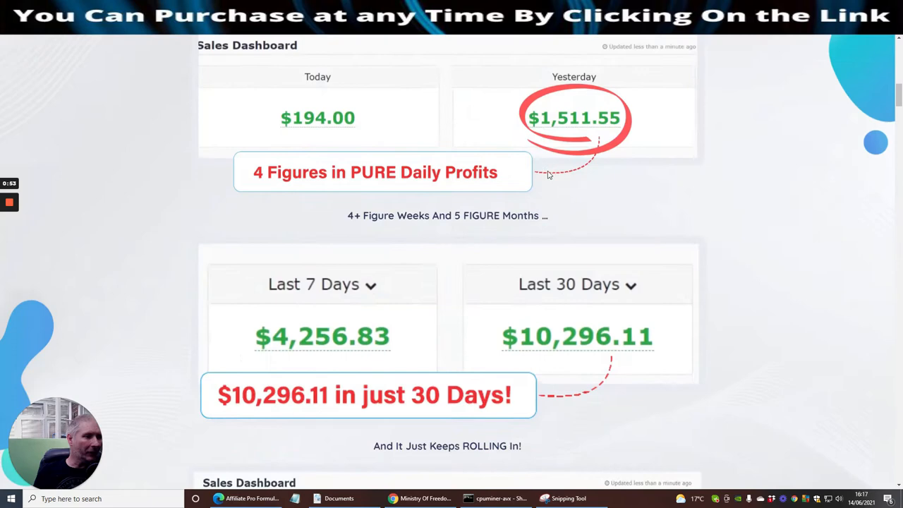
Scroll to the sales dashboard showing $1,511.55 yesterday and $10,296.11 over 30 days, then hit the WAIT popup.
{"action": "scroll", "scroll_direction": "down", "scroll_amount": 3}
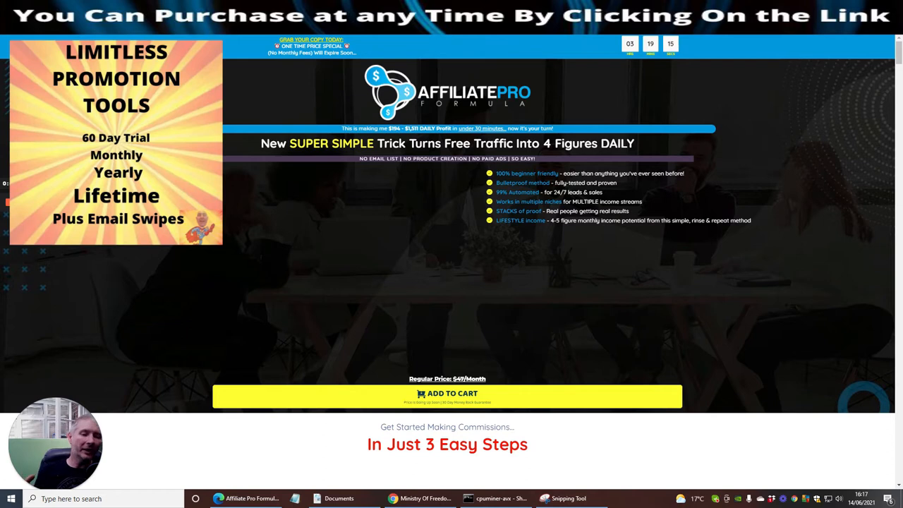
{"action": "mouse_move", "coordinate": [599, 107]}
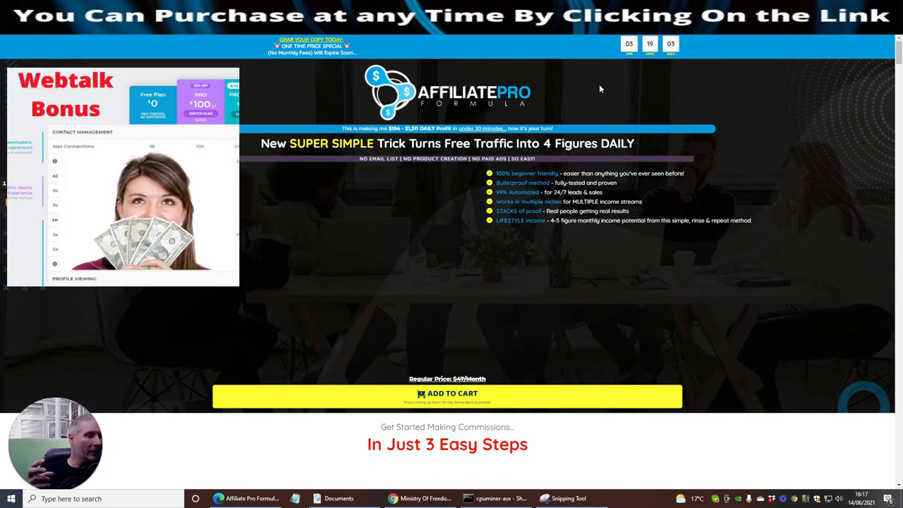
{"action": "mouse_move", "coordinate": [621, 96]}
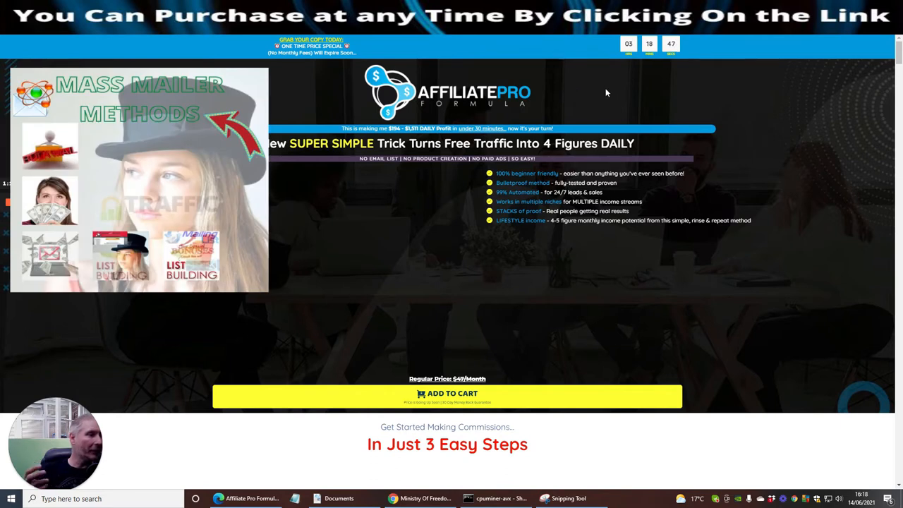
{"action": "mouse_move", "coordinate": [748, 98]}
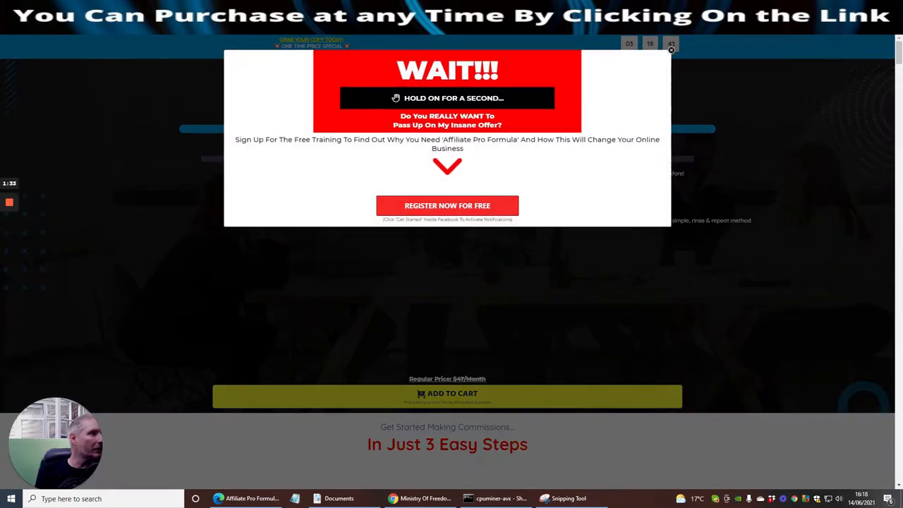
{"action": "left_click", "coordinate": [671, 51]}
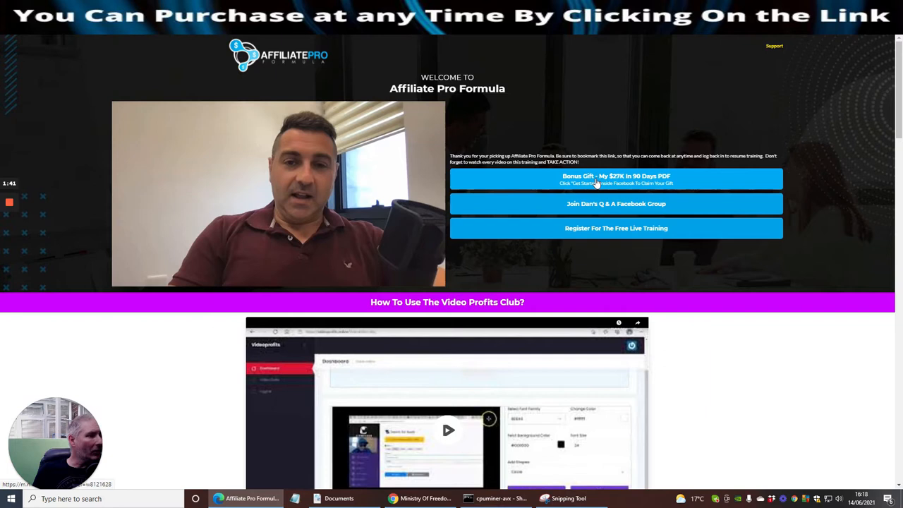
Scroll to the WarriorPlus purchase-history screenshot and login button section.
{"action": "scroll", "scroll_direction": "down", "scroll_amount": 3}
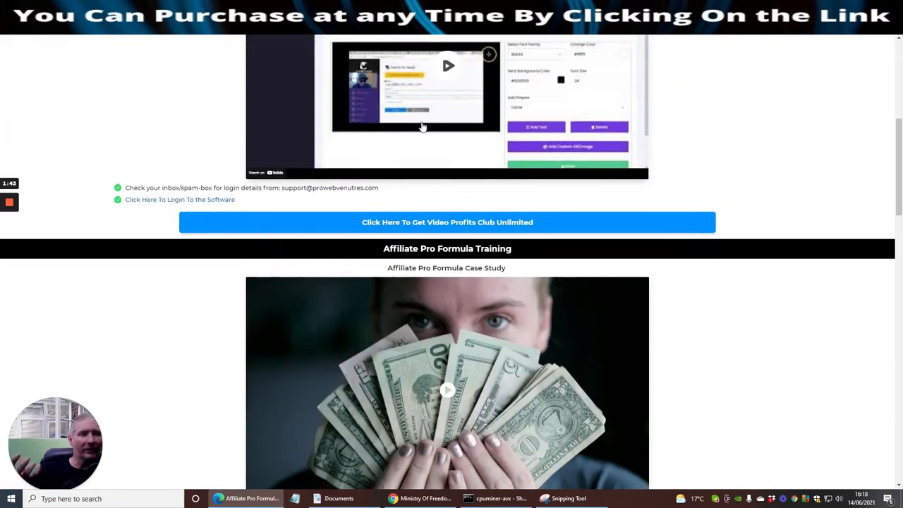
{"action": "scroll", "scroll_direction": "down", "scroll_amount": 3}
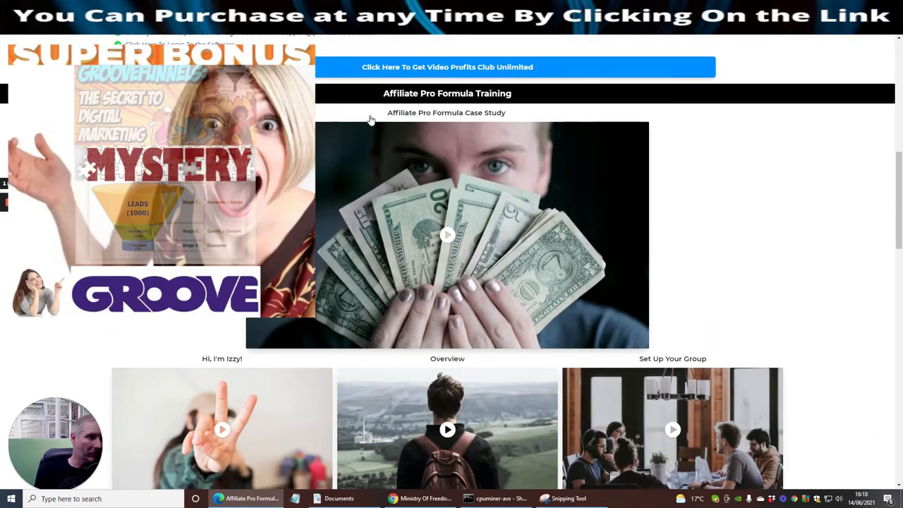
{"action": "scroll", "scroll_direction": "down", "scroll_amount": 3}
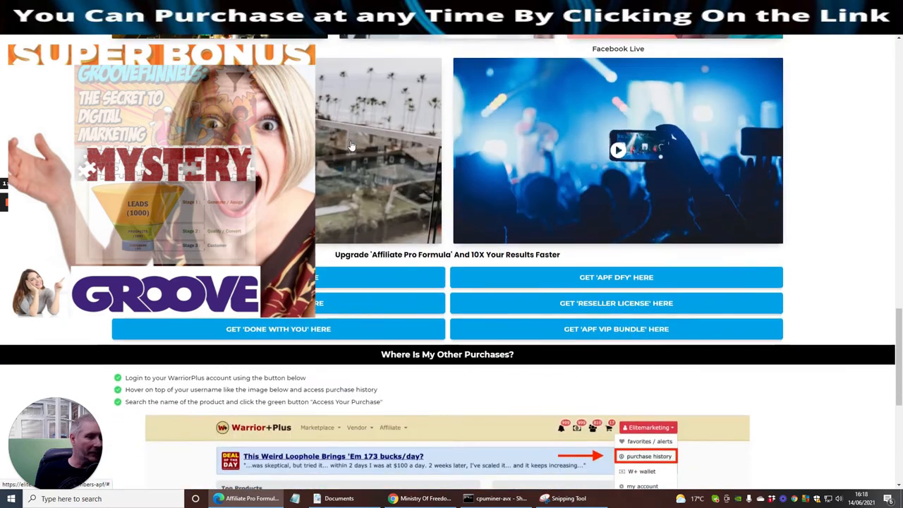
{"action": "scroll", "scroll_direction": "down", "scroll_amount": 3}
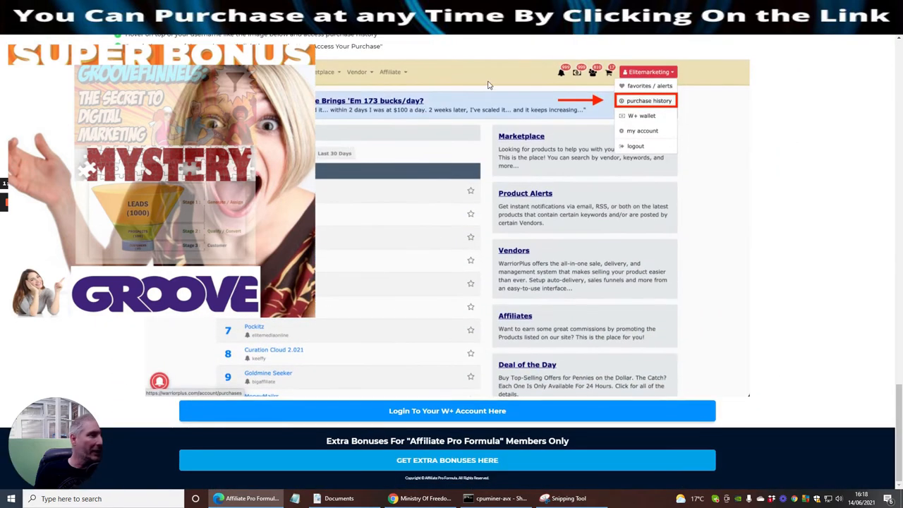
{"action": "mouse_move", "coordinate": [388, 123]}
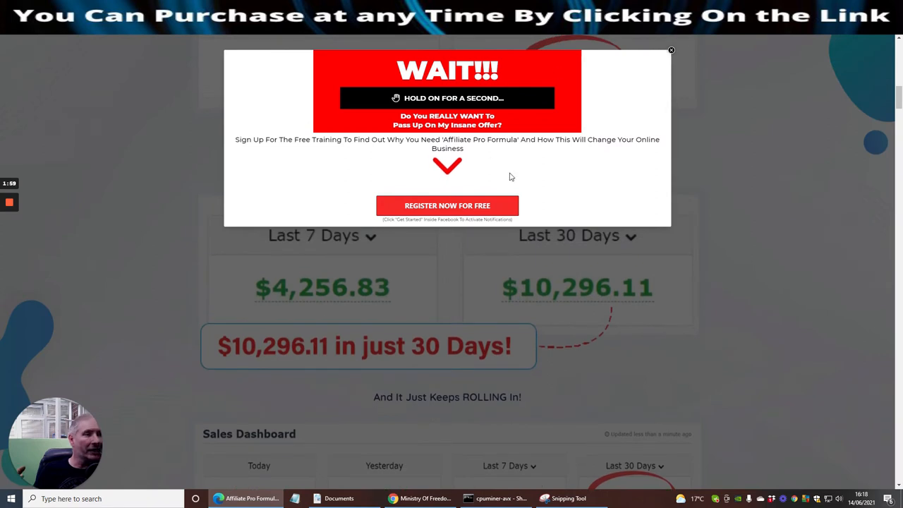
{"action": "mouse_move", "coordinate": [548, 149]}
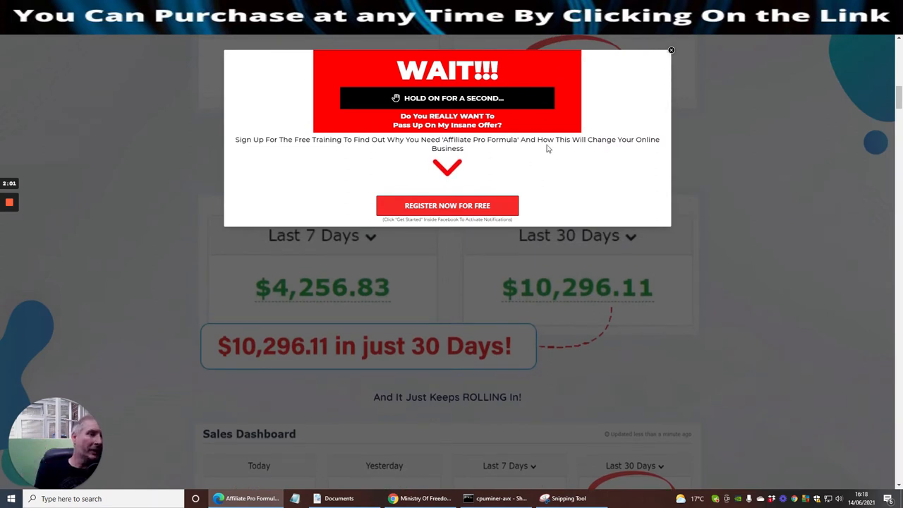
{"action": "mouse_move", "coordinate": [542, 170]}
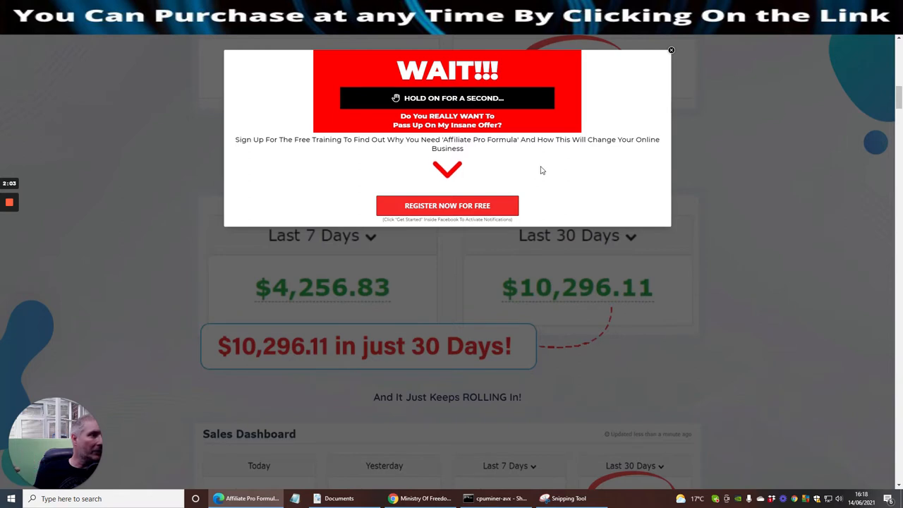
Dismiss the WAIT exit popup and scroll past testimonials and bio to What You Get.
{"action": "left_click", "coordinate": [670, 50]}
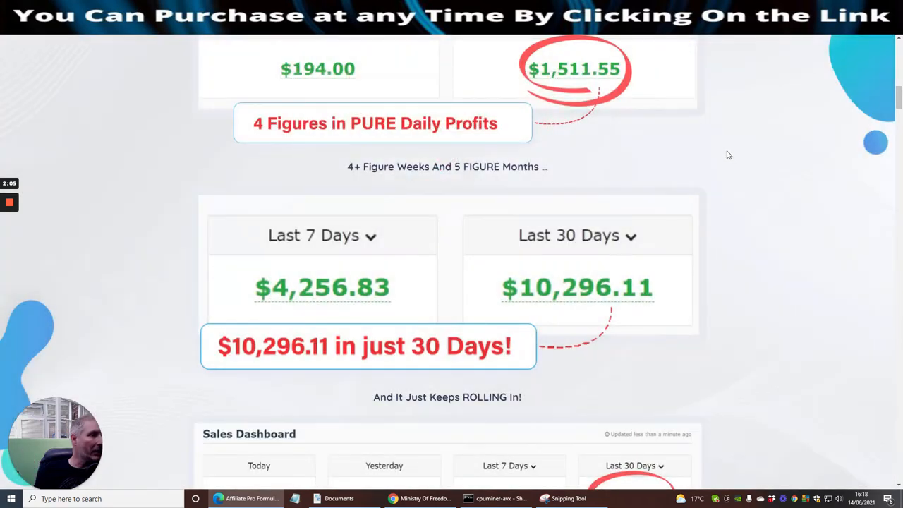
{"action": "scroll", "scroll_direction": "down", "scroll_amount": 3}
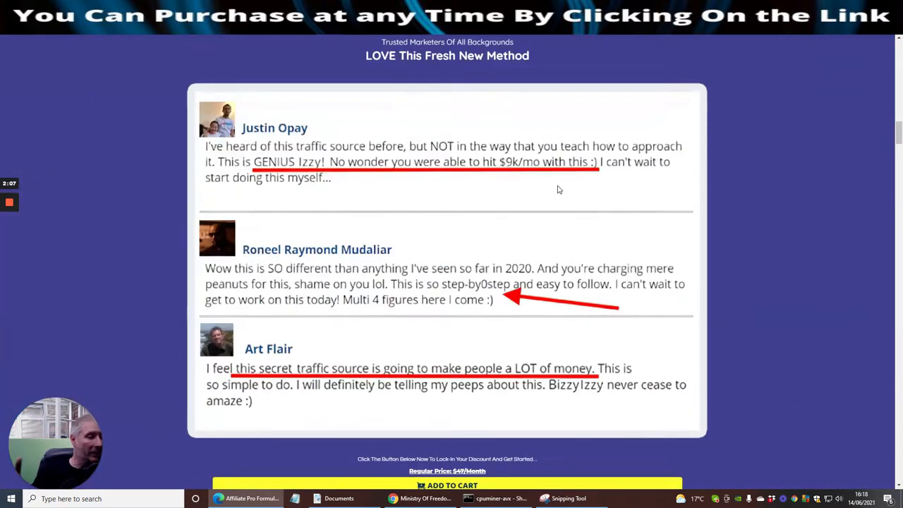
{"action": "scroll", "scroll_direction": "down", "scroll_amount": 3}
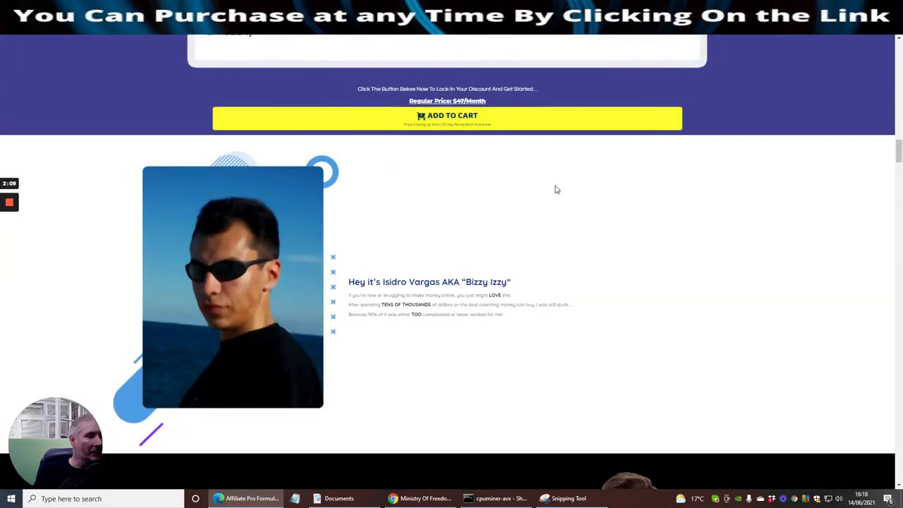
{"action": "scroll", "scroll_direction": "down", "scroll_amount": 3}
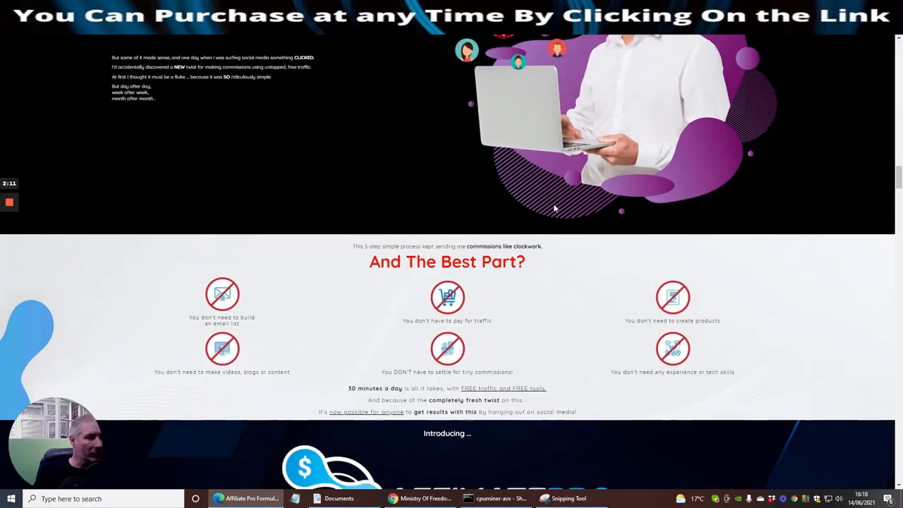
{"action": "scroll", "scroll_direction": "down", "scroll_amount": 3}
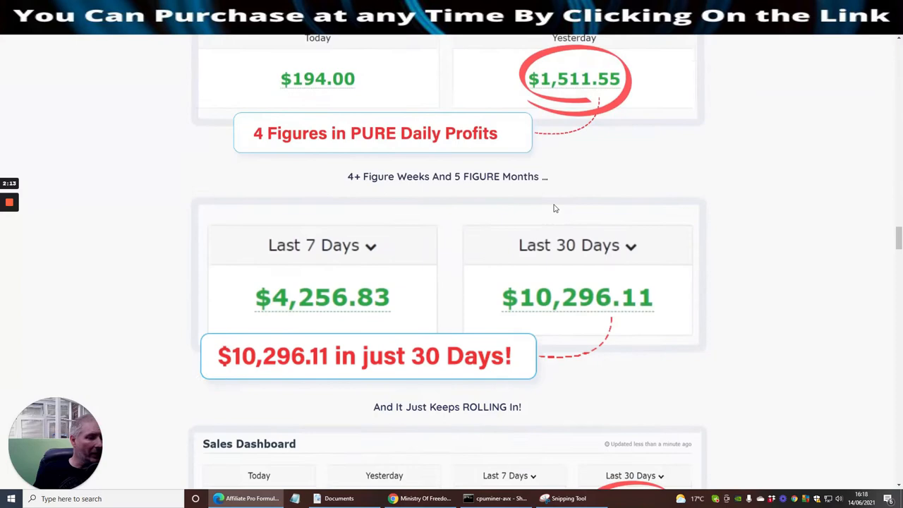
{"action": "scroll", "scroll_direction": "down", "scroll_amount": 3}
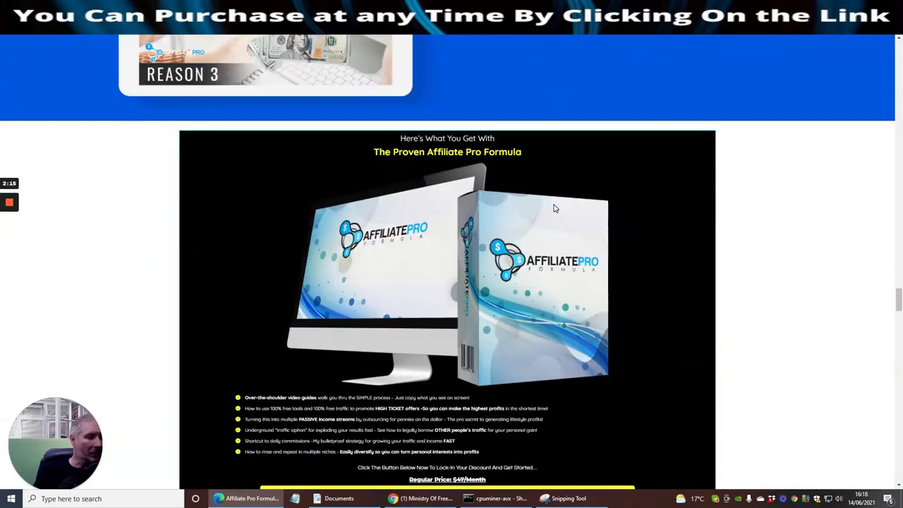
Scroll slightly to show the product box, feature bullets, Add to Cart and Huge Discount heading.
{"action": "scroll", "scroll_direction": "down", "scroll_amount": 3}
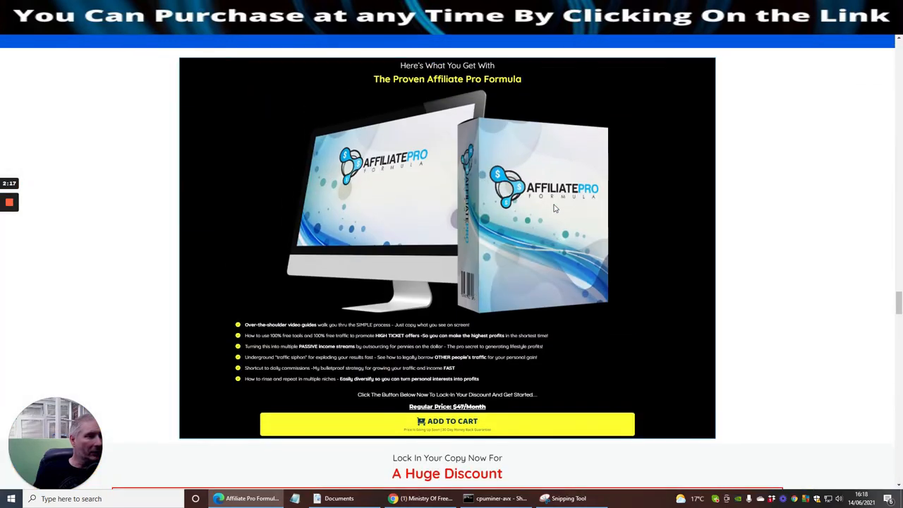
{"action": "mouse_move", "coordinate": [545, 102]}
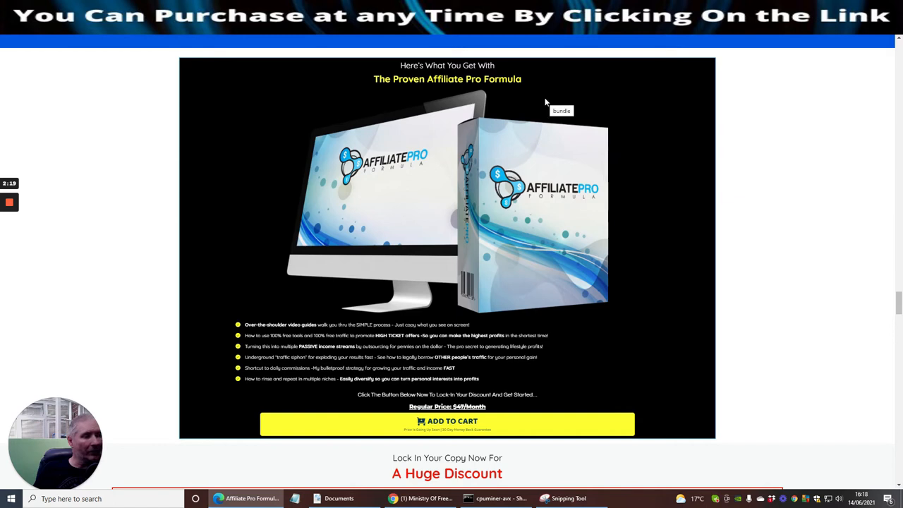
{"action": "mouse_move", "coordinate": [621, 226]}
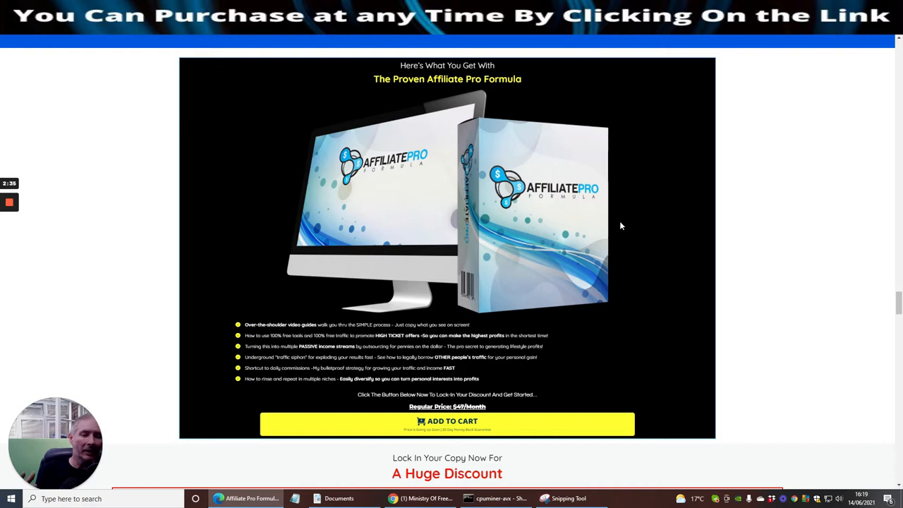
{"action": "mouse_move", "coordinate": [583, 341]}
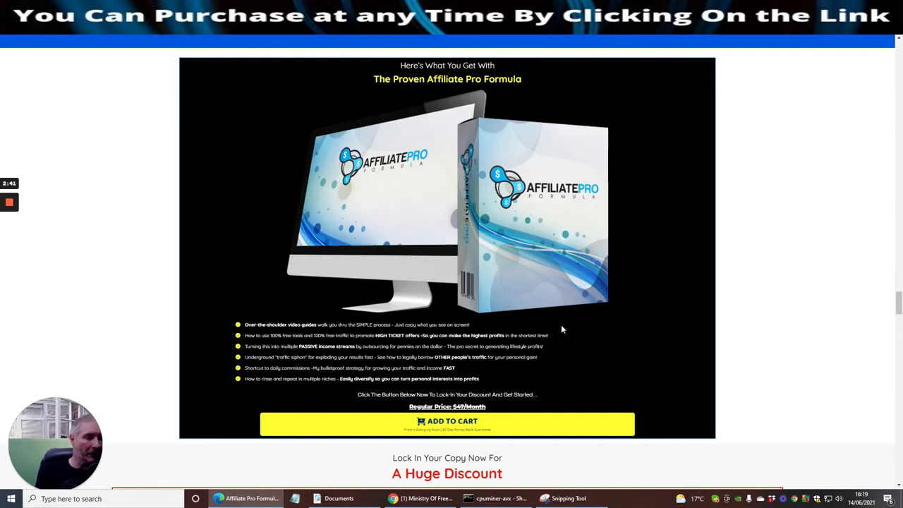
Scroll past Bonus 1 and 2 and the 30-day guarantee to Facts #3 and #4.
{"action": "scroll", "scroll_direction": "down", "scroll_amount": 3}
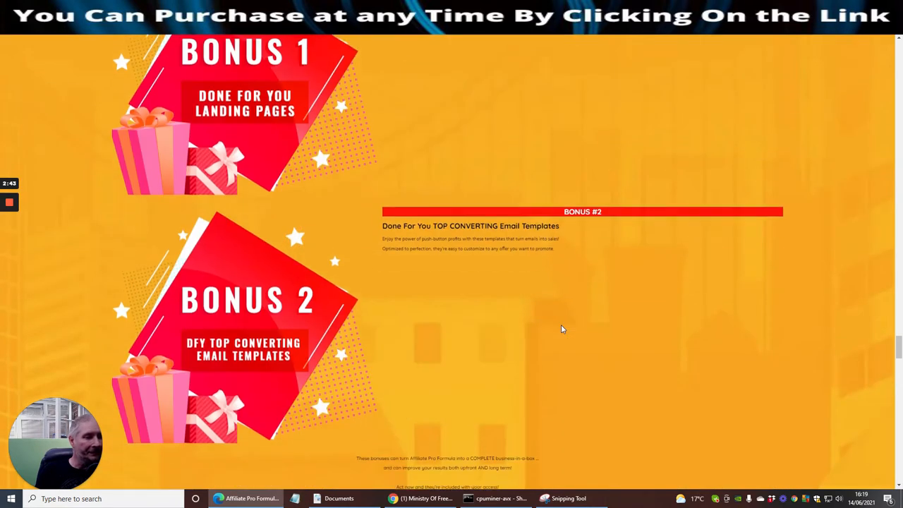
{"action": "scroll", "scroll_direction": "up", "scroll_amount": 3}
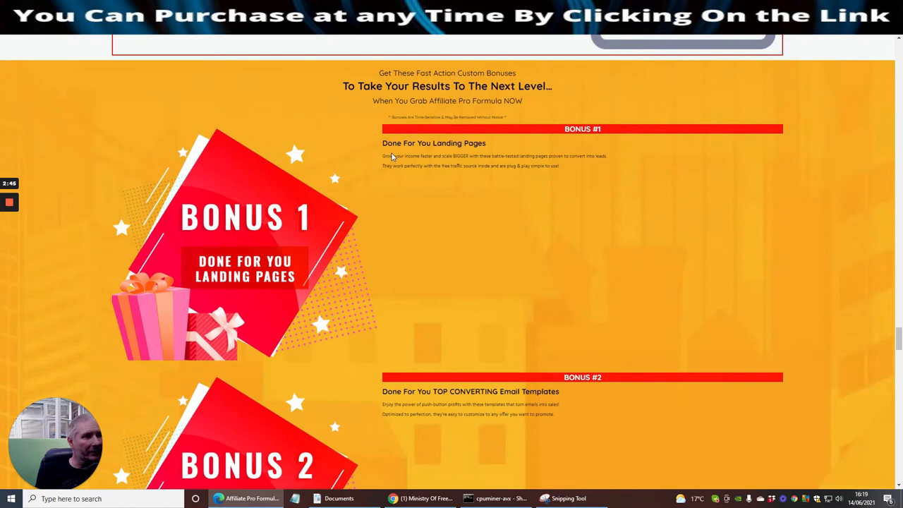
{"action": "scroll", "scroll_direction": "down", "scroll_amount": 3}
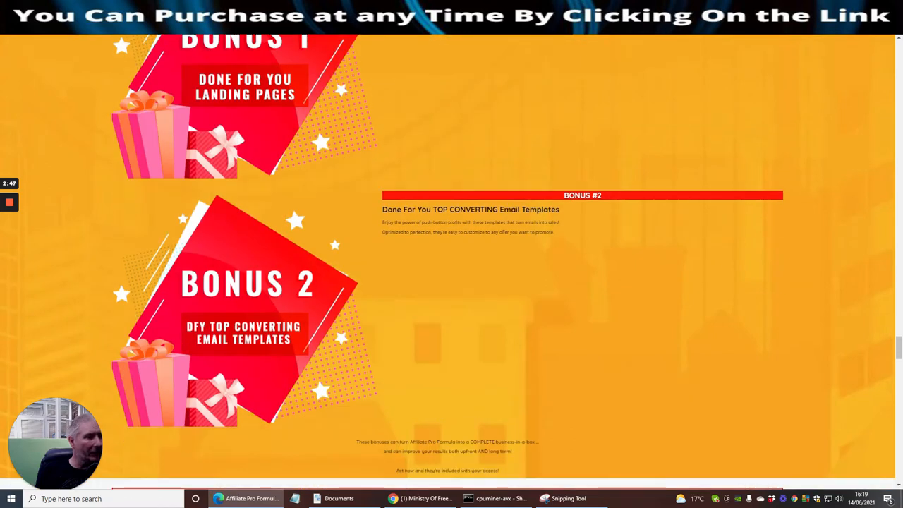
{"action": "scroll", "scroll_direction": "down", "scroll_amount": 3}
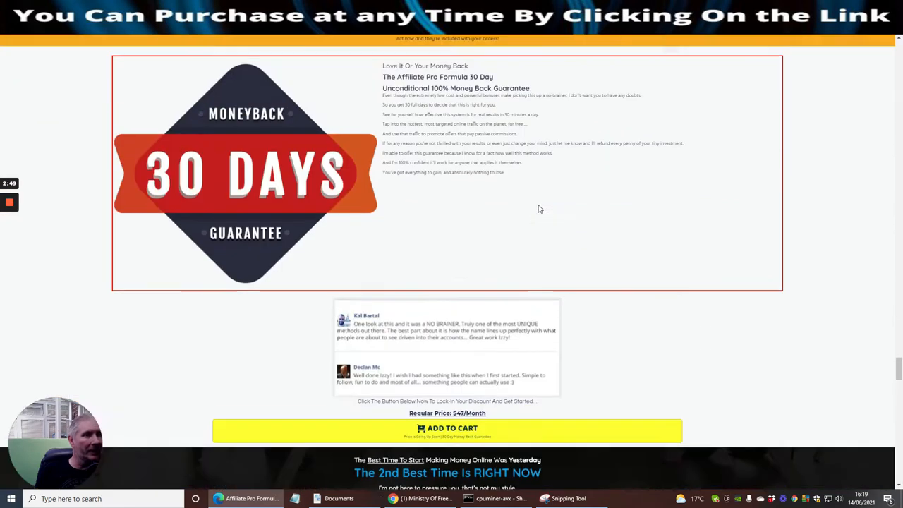
{"action": "scroll", "scroll_direction": "down", "scroll_amount": 3}
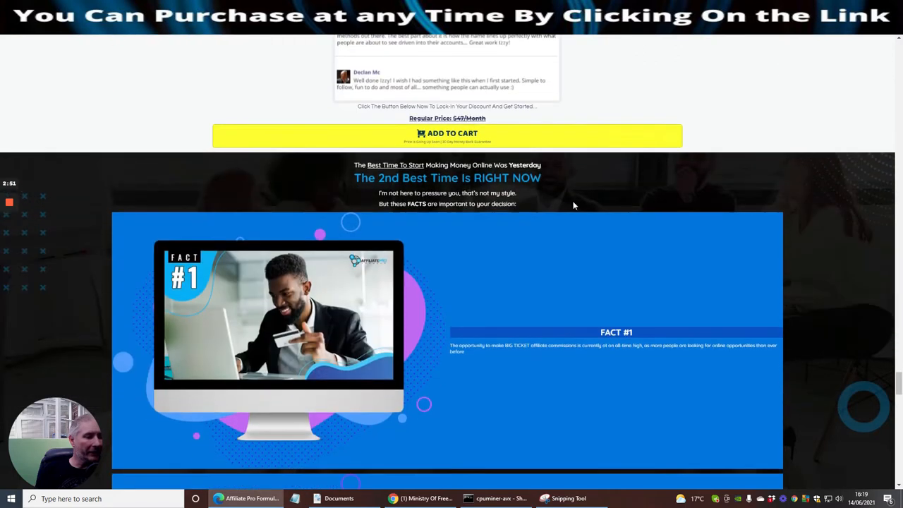
{"action": "scroll", "scroll_direction": "down", "scroll_amount": 3}
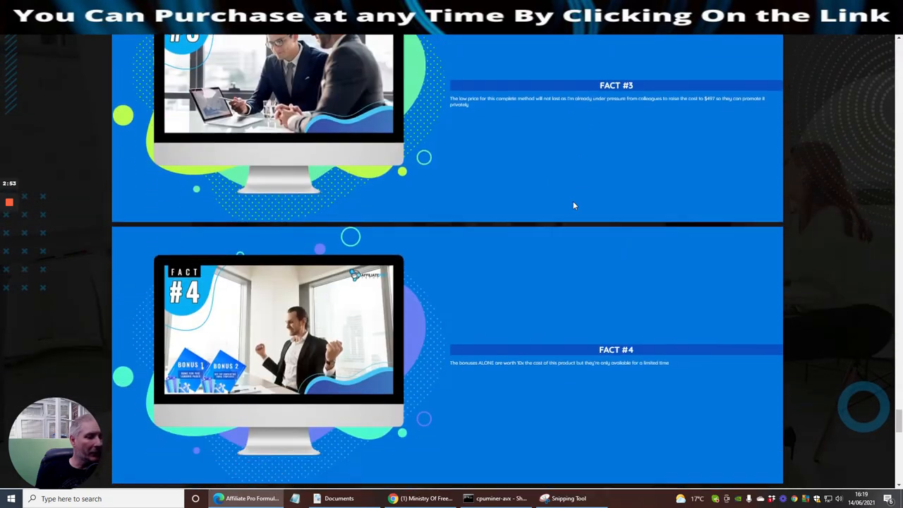
{"action": "scroll", "scroll_direction": "down", "scroll_amount": 3}
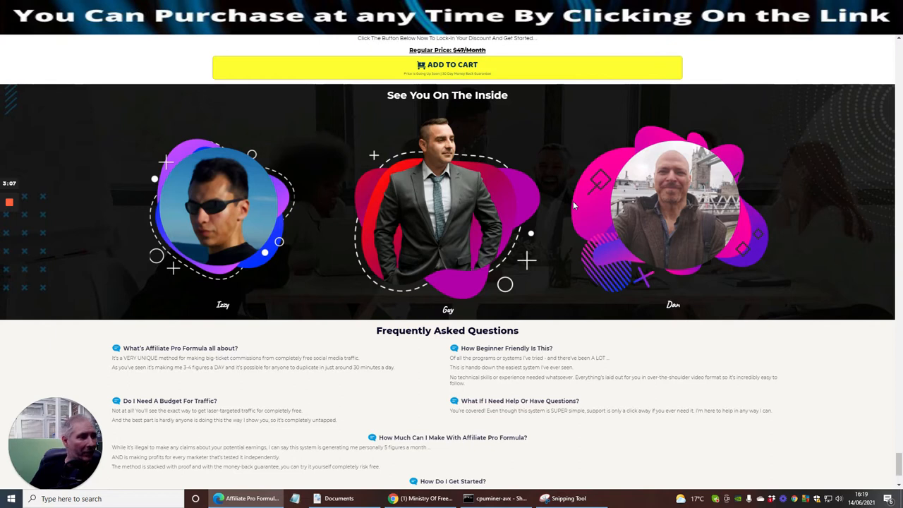
{"action": "mouse_move", "coordinate": [282, 289]}
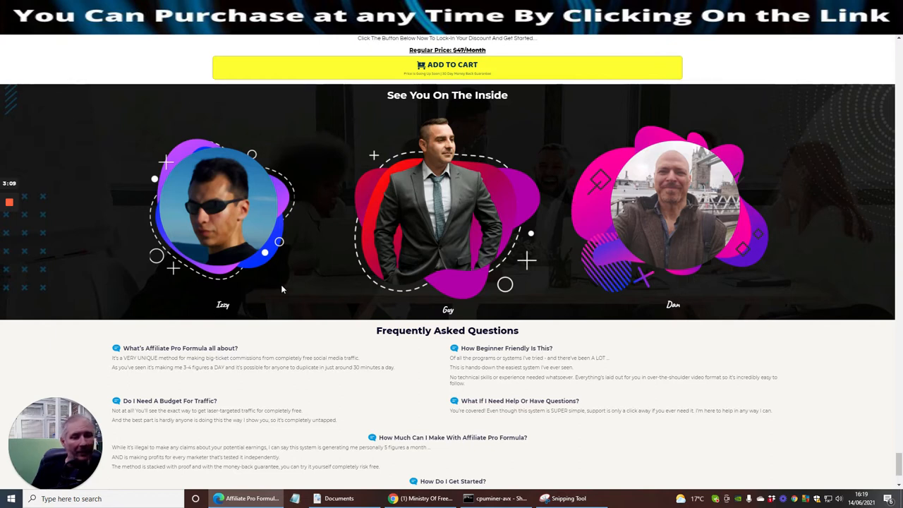
{"action": "mouse_move", "coordinate": [556, 310]}
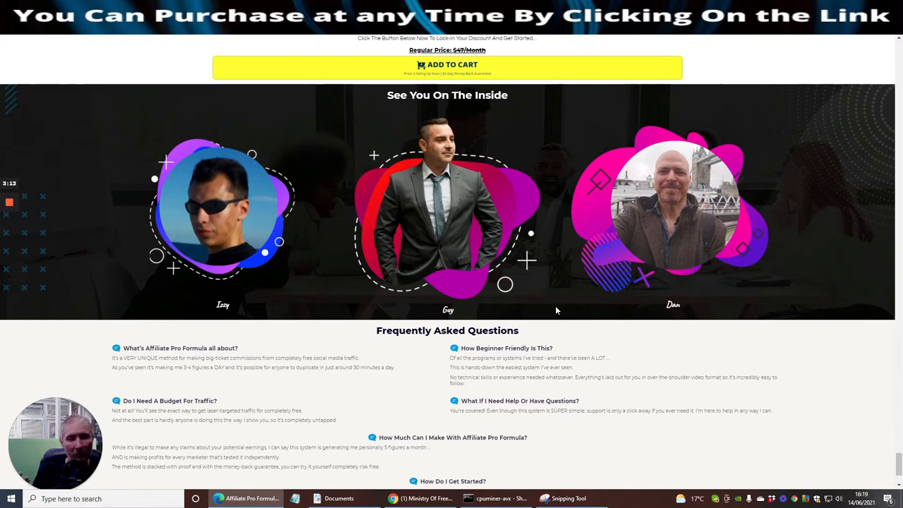
{"action": "mouse_move", "coordinate": [571, 318]}
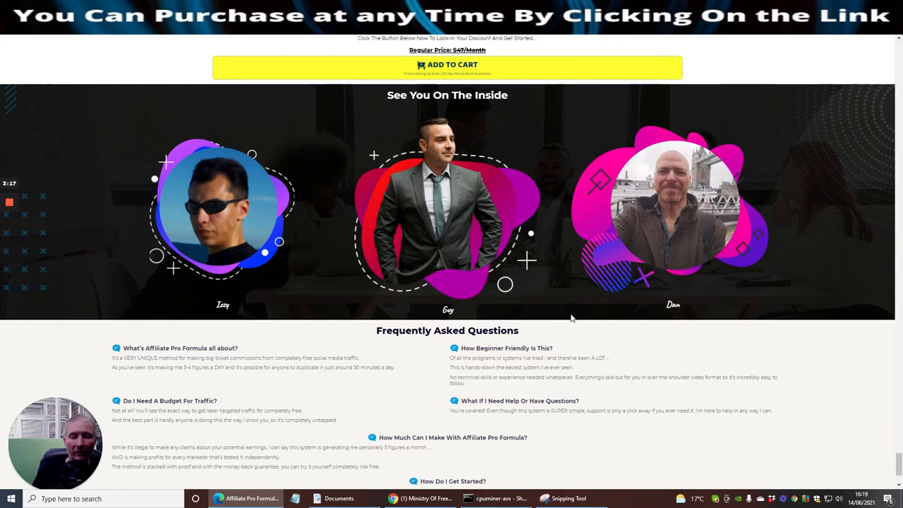
{"action": "mouse_move", "coordinate": [582, 329]}
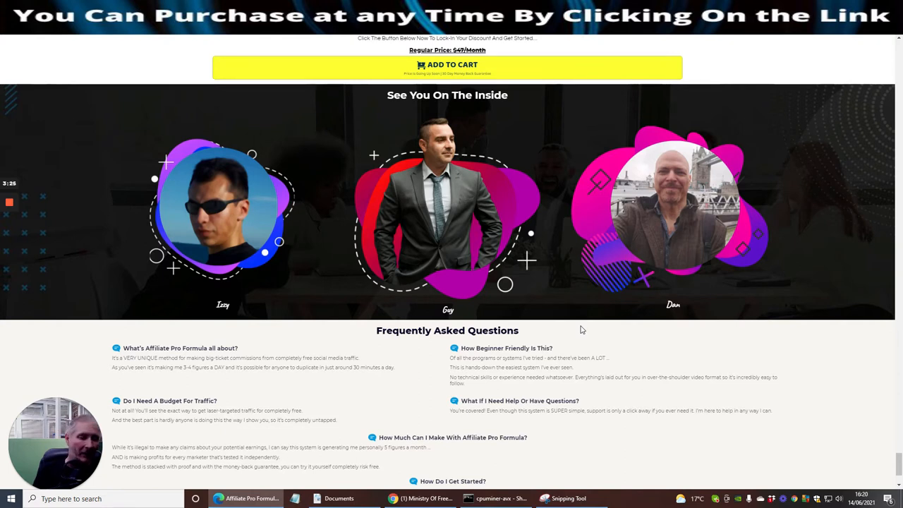
{"action": "mouse_move", "coordinate": [388, 452]}
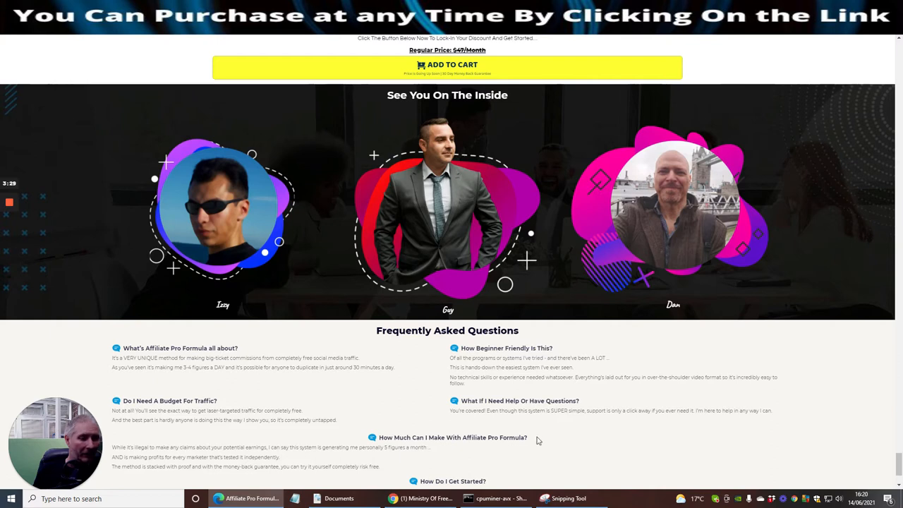
{"action": "mouse_move", "coordinate": [386, 456]}
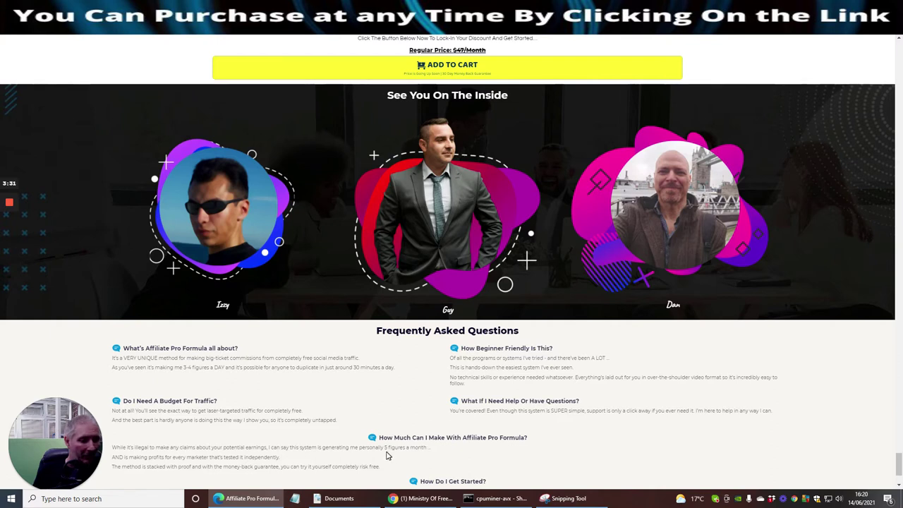
Scroll through the FAQ to the footer, then back up to the WAIT!!! popup.
{"action": "scroll", "scroll_direction": "down", "scroll_amount": 3}
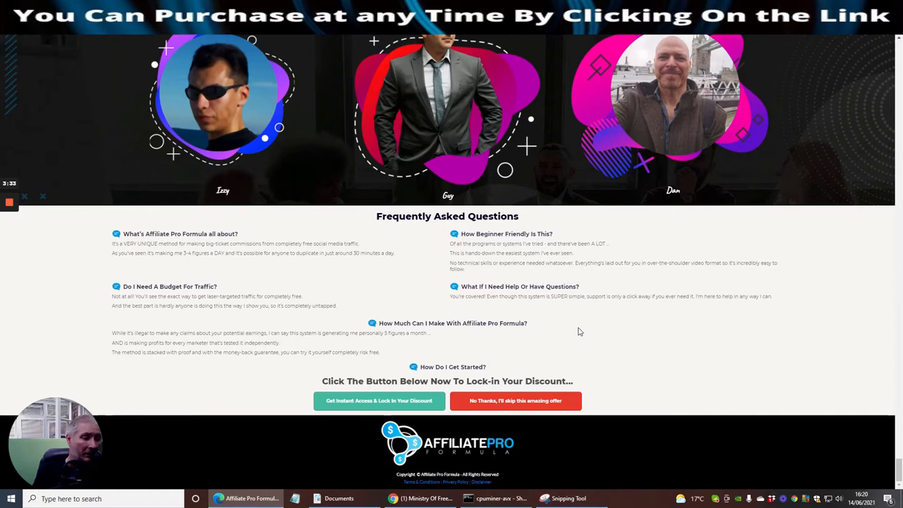
{"action": "mouse_move", "coordinate": [661, 322]}
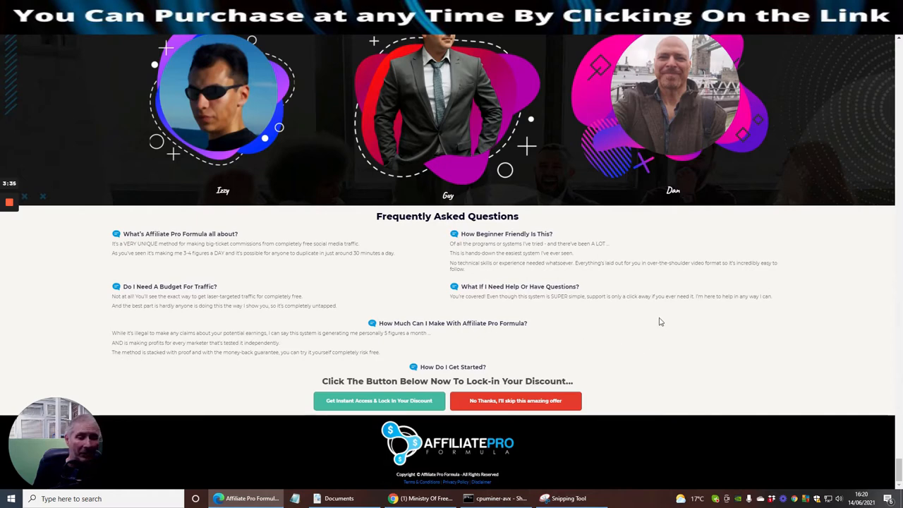
{"action": "scroll", "scroll_direction": "up", "scroll_amount": 3}
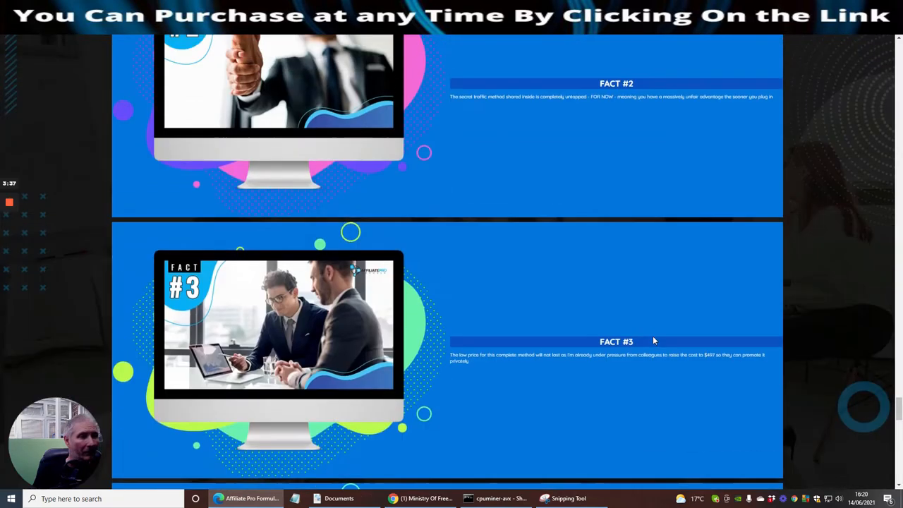
{"action": "scroll", "scroll_direction": "down", "scroll_amount": 3}
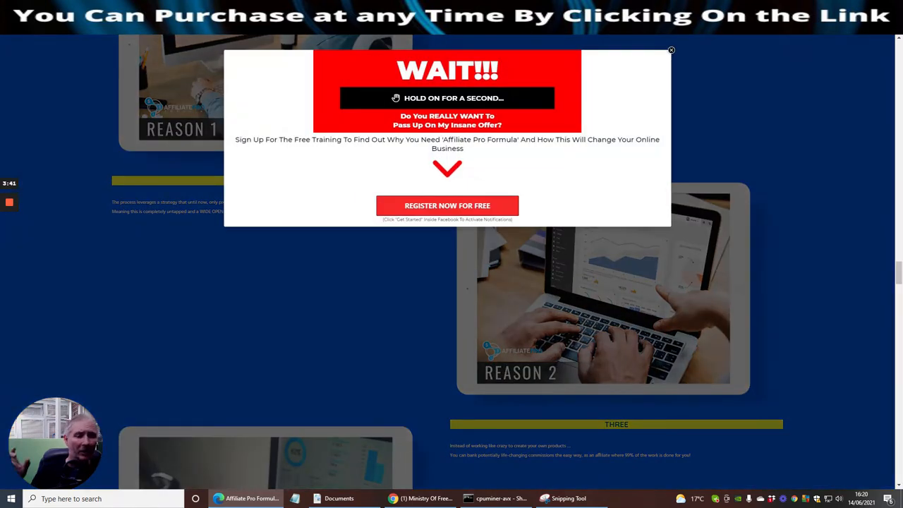
{"action": "left_click", "coordinate": [670, 50]}
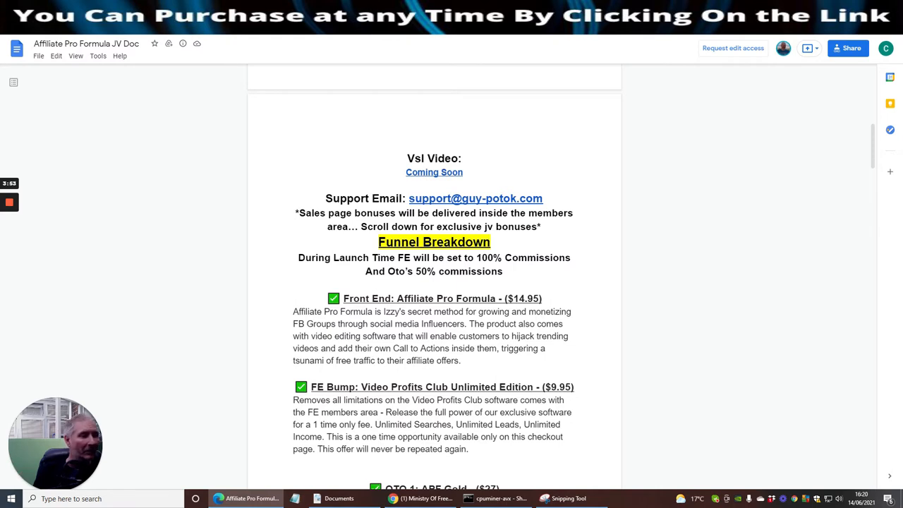
Scroll the JV doc to the Funnel Breakdown with Front End $14.95 and FE Bump $9.95.
{"action": "scroll", "scroll_direction": "down", "scroll_amount": 3}
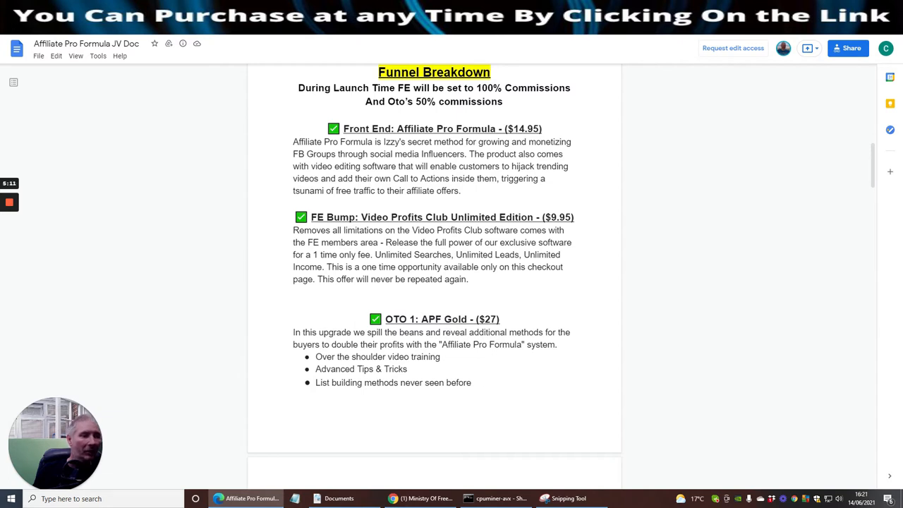
Scroll past OTO 1 to OTO 2 APF DFY at $47 and OTO 3 at $97.
{"action": "scroll", "scroll_direction": "down", "scroll_amount": 3}
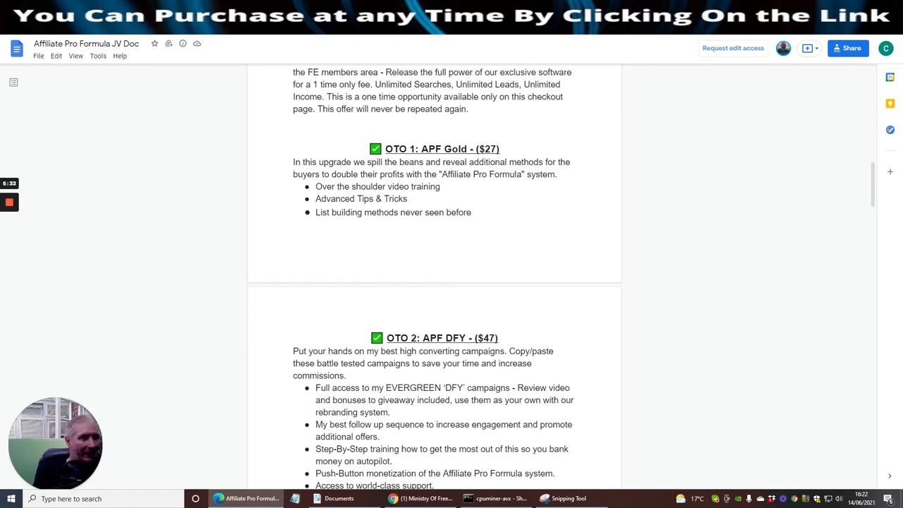
{"action": "scroll", "scroll_direction": "down", "scroll_amount": 3}
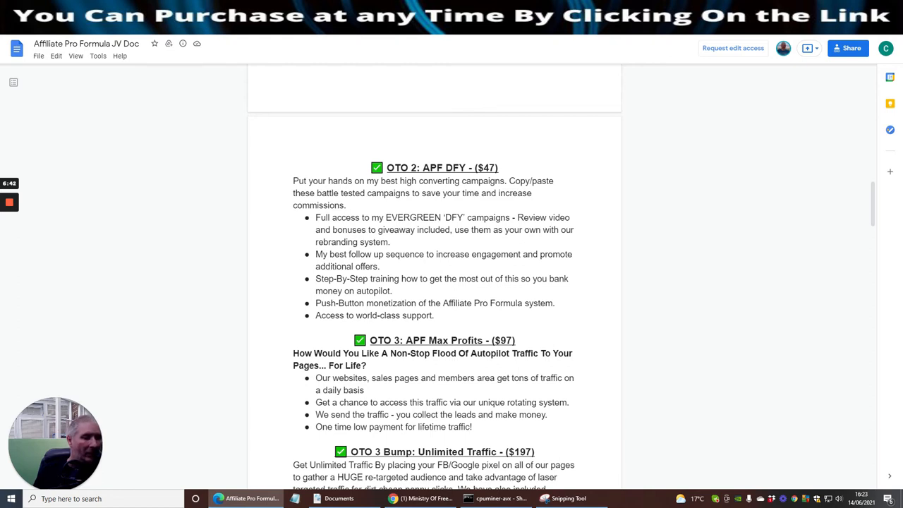
Scroll to OTO 3 Bump Unlimited Traffic ($197) and OTO 4 Reseller License ($77).
{"action": "scroll", "scroll_direction": "down", "scroll_amount": 3}
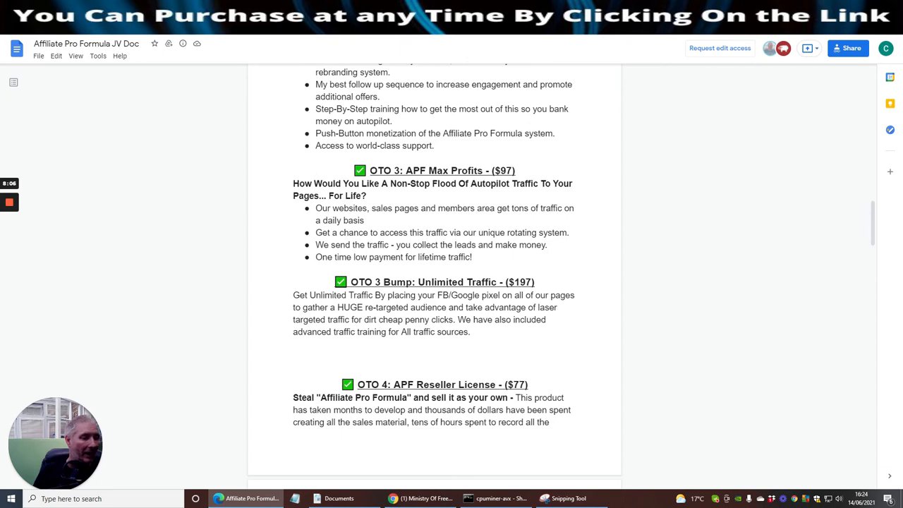
Scroll through the JV doc's OTO 5 ($147), OTO 6 VIP Bundle ($29) and exclusive JV bonuses.
{"action": "scroll", "scroll_direction": "down", "scroll_amount": 3}
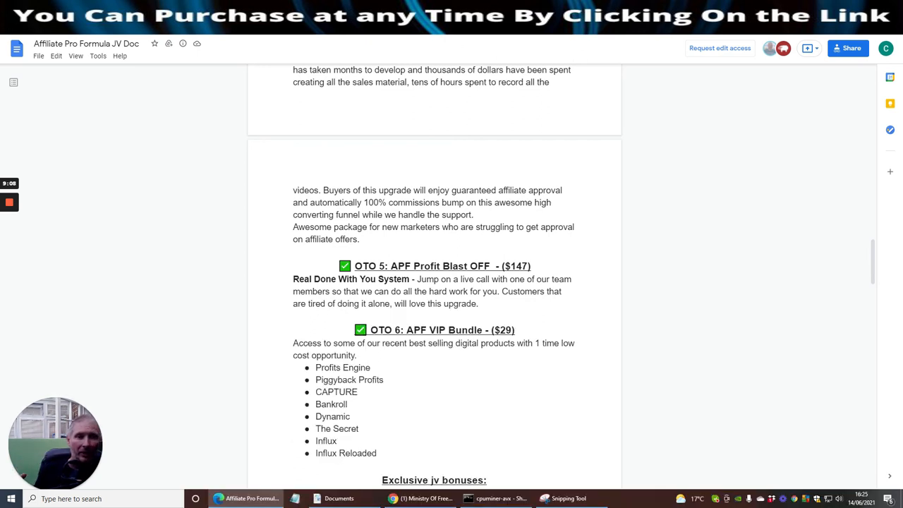
{"action": "scroll", "scroll_direction": "down", "scroll_amount": 3}
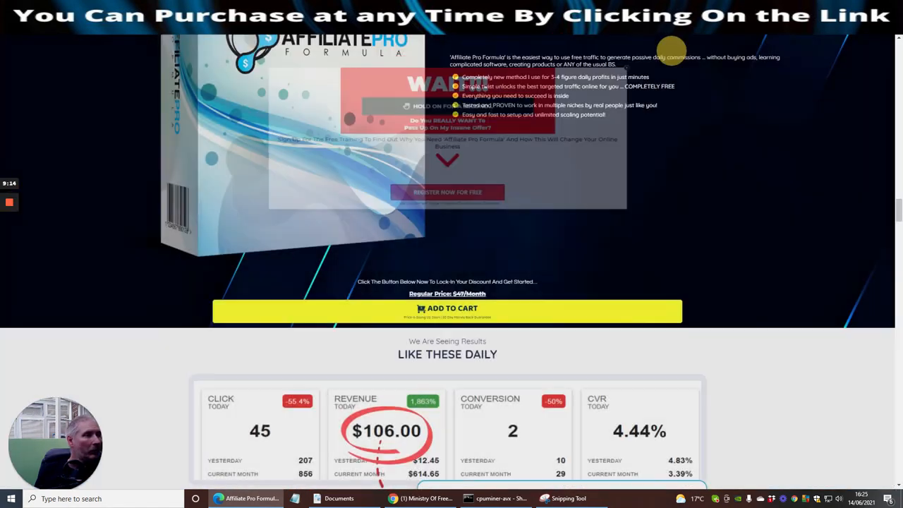
Scroll the sales page to the Introducing section's product box and benefit bullets.
{"action": "scroll", "scroll_direction": "up", "scroll_amount": 3}
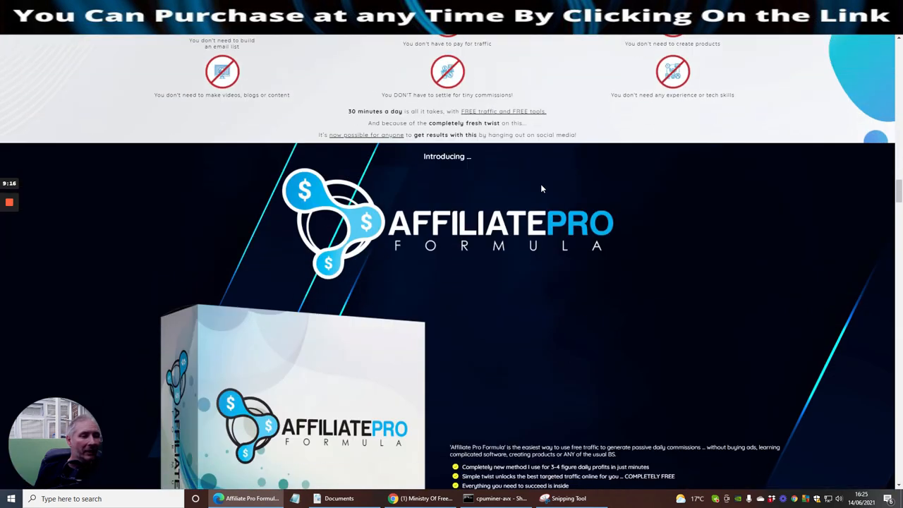
{"action": "scroll", "scroll_direction": "down", "scroll_amount": 3}
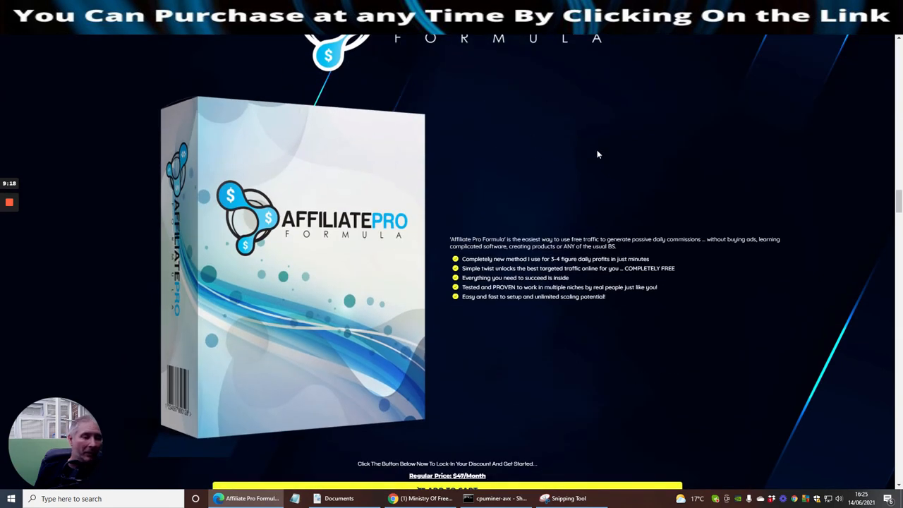
{"action": "mouse_move", "coordinate": [632, 147]}
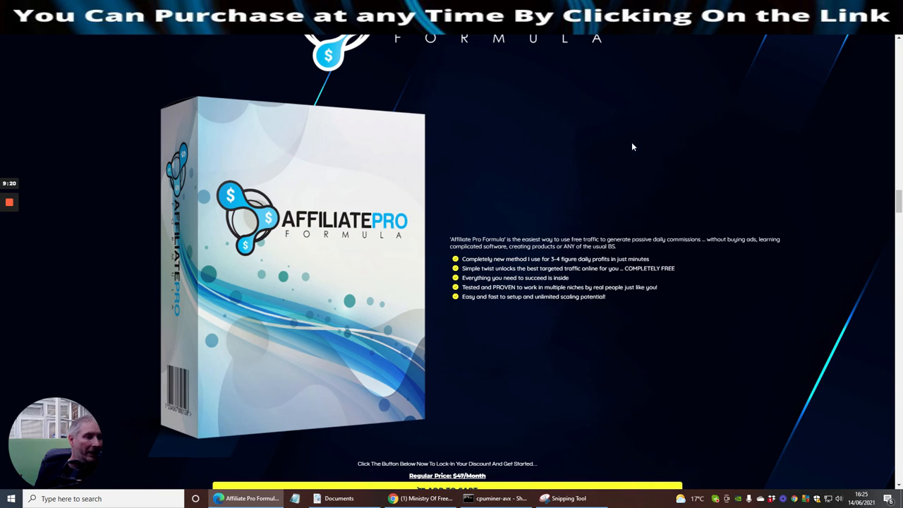
{"action": "mouse_move", "coordinate": [623, 206]}
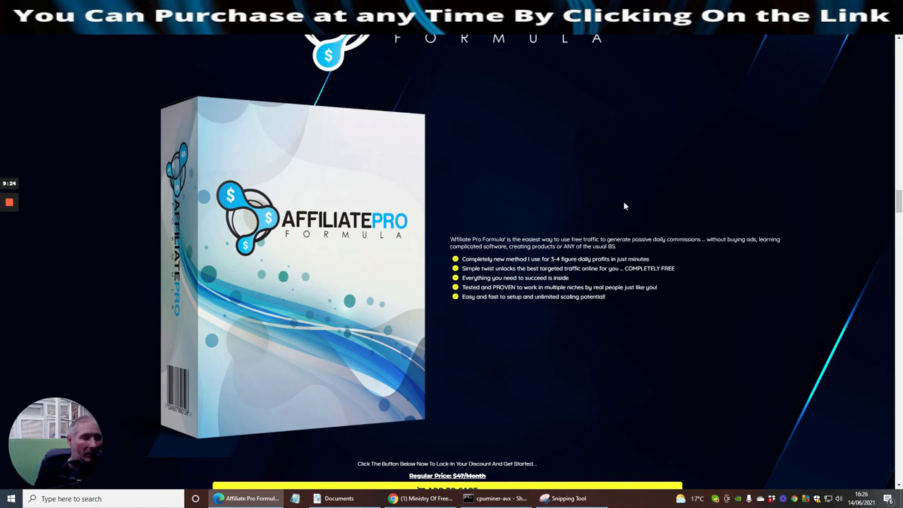
{"action": "mouse_move", "coordinate": [613, 201]}
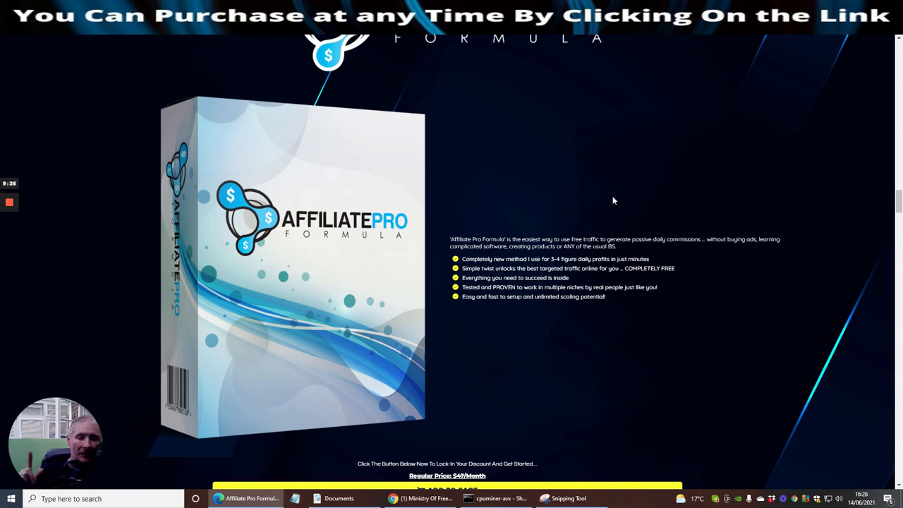
{"action": "mouse_move", "coordinate": [511, 164]}
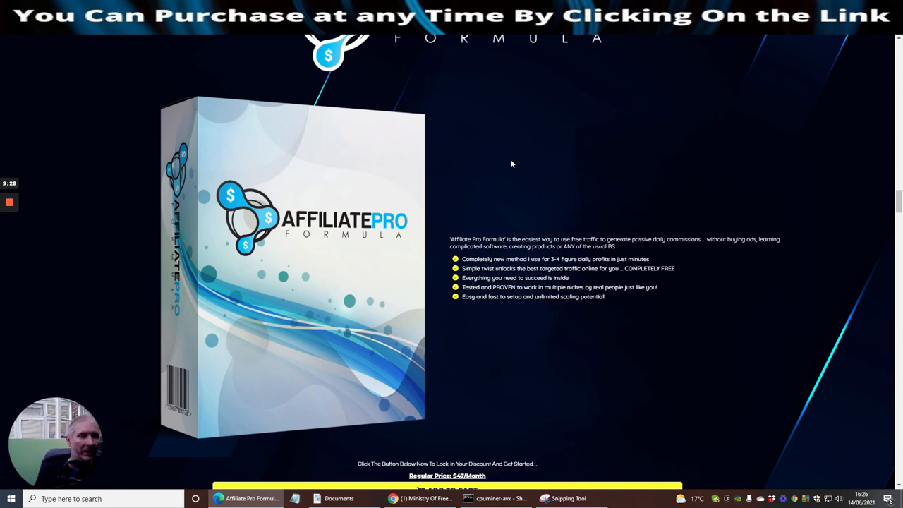
{"action": "mouse_move", "coordinate": [307, 261]}
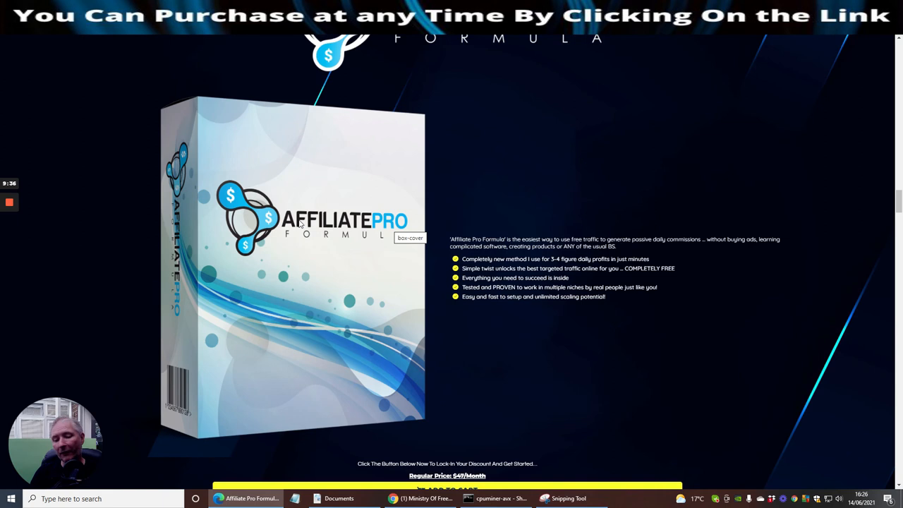
{"action": "mouse_move", "coordinate": [206, 309]}
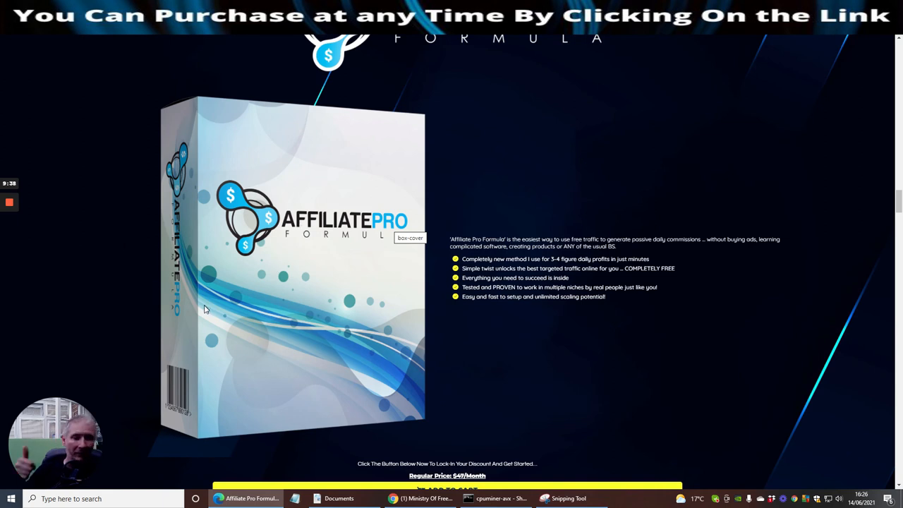